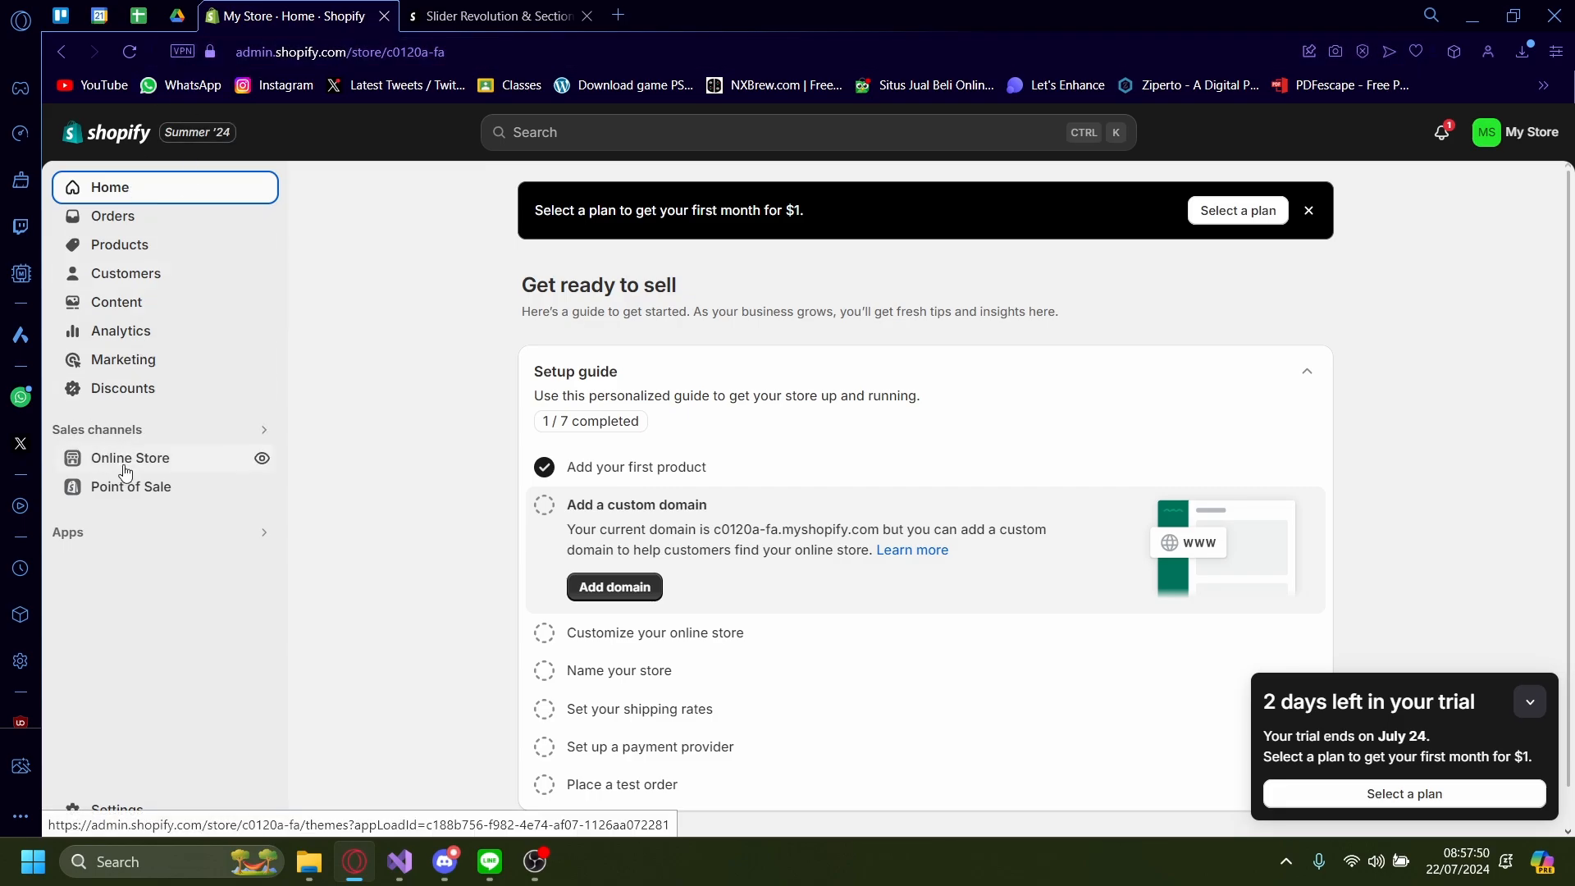
Go to Online Store themes and bring the current Spotlight theme into view
click(130, 457)
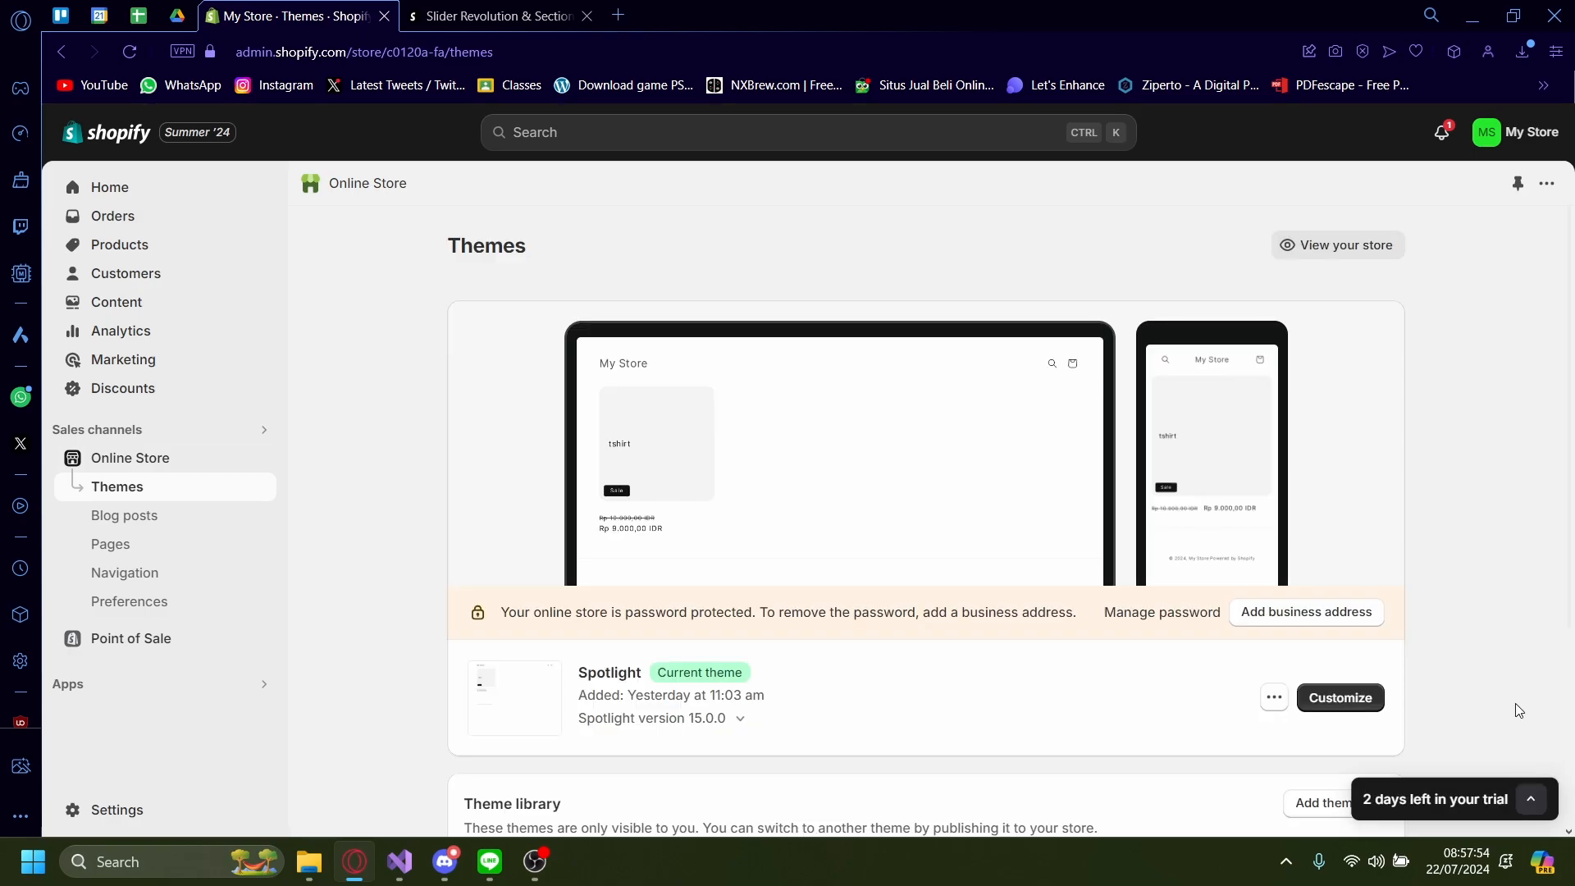
scroll(down, 3)
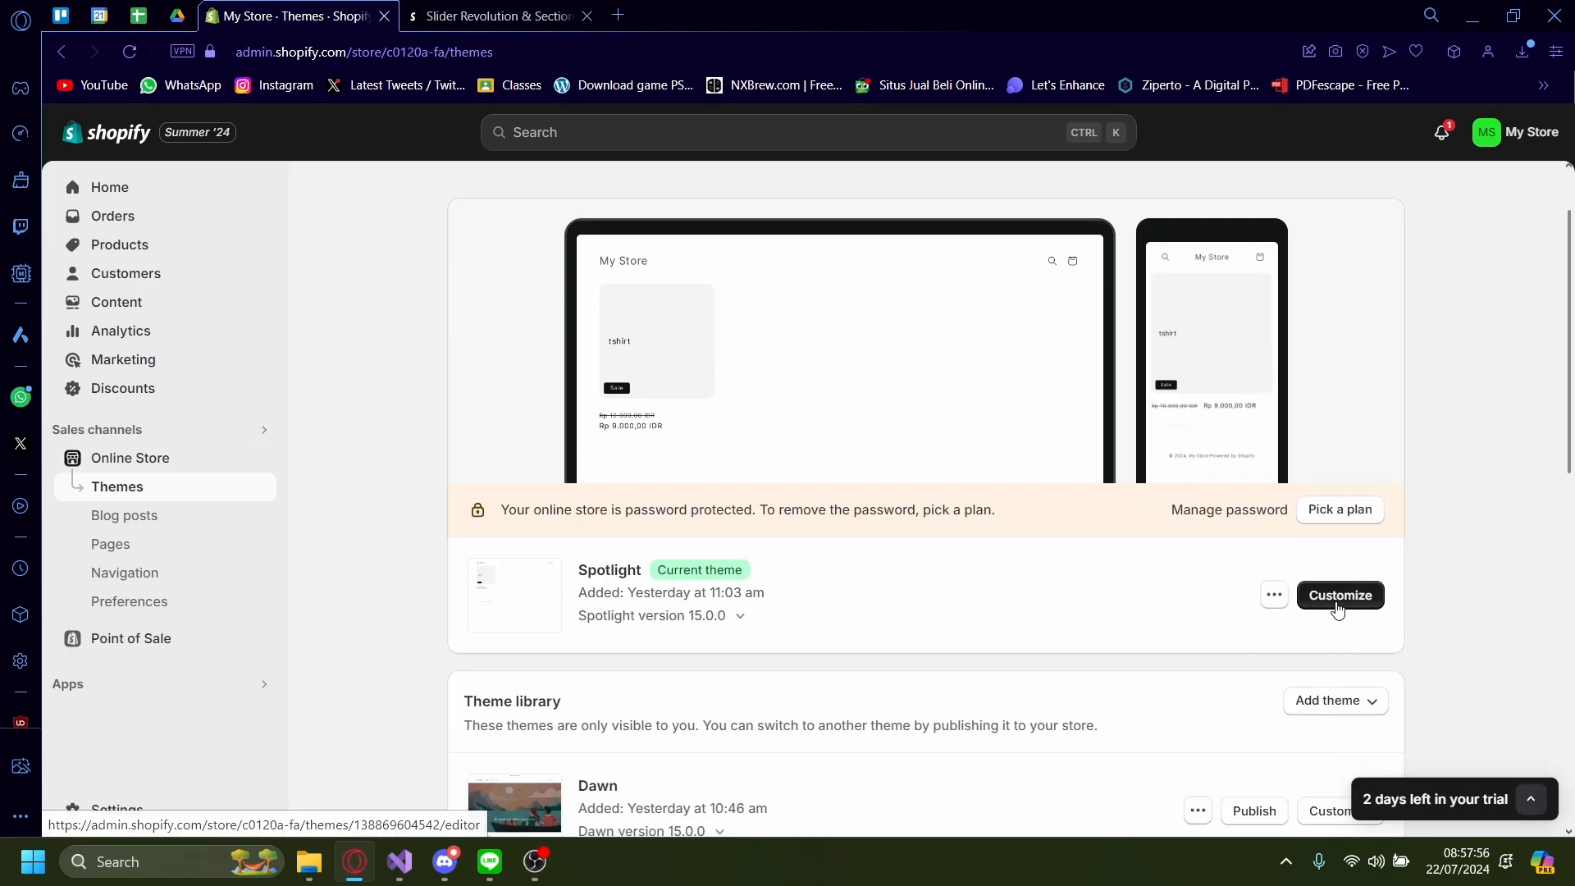
Customize Spotlight and insert a Slideshow section into the home page template
click(1339, 594)
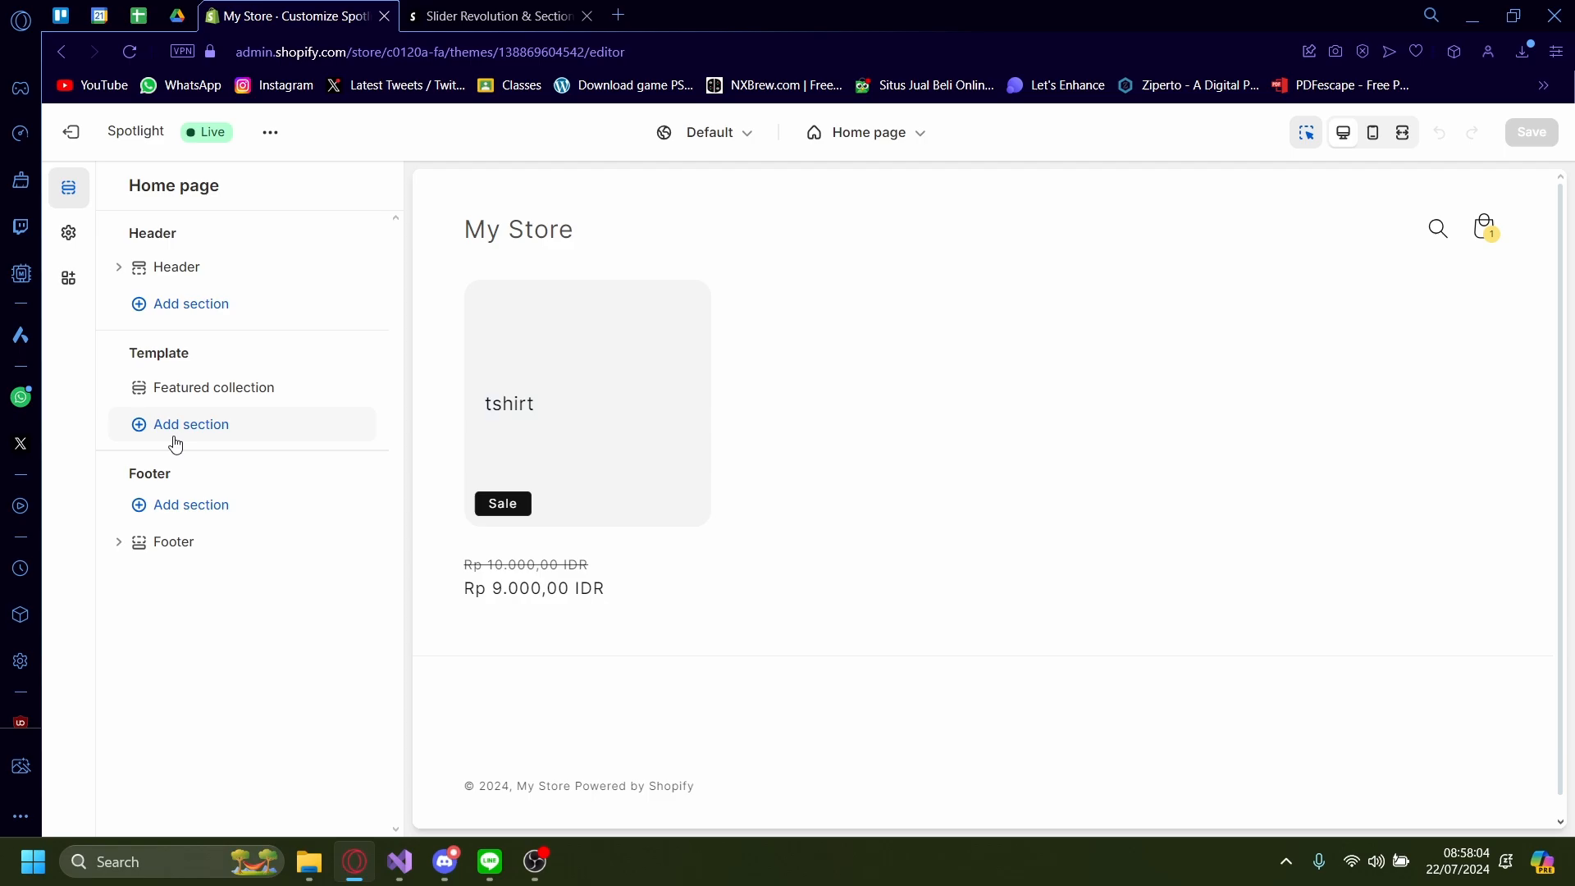
click(190, 424)
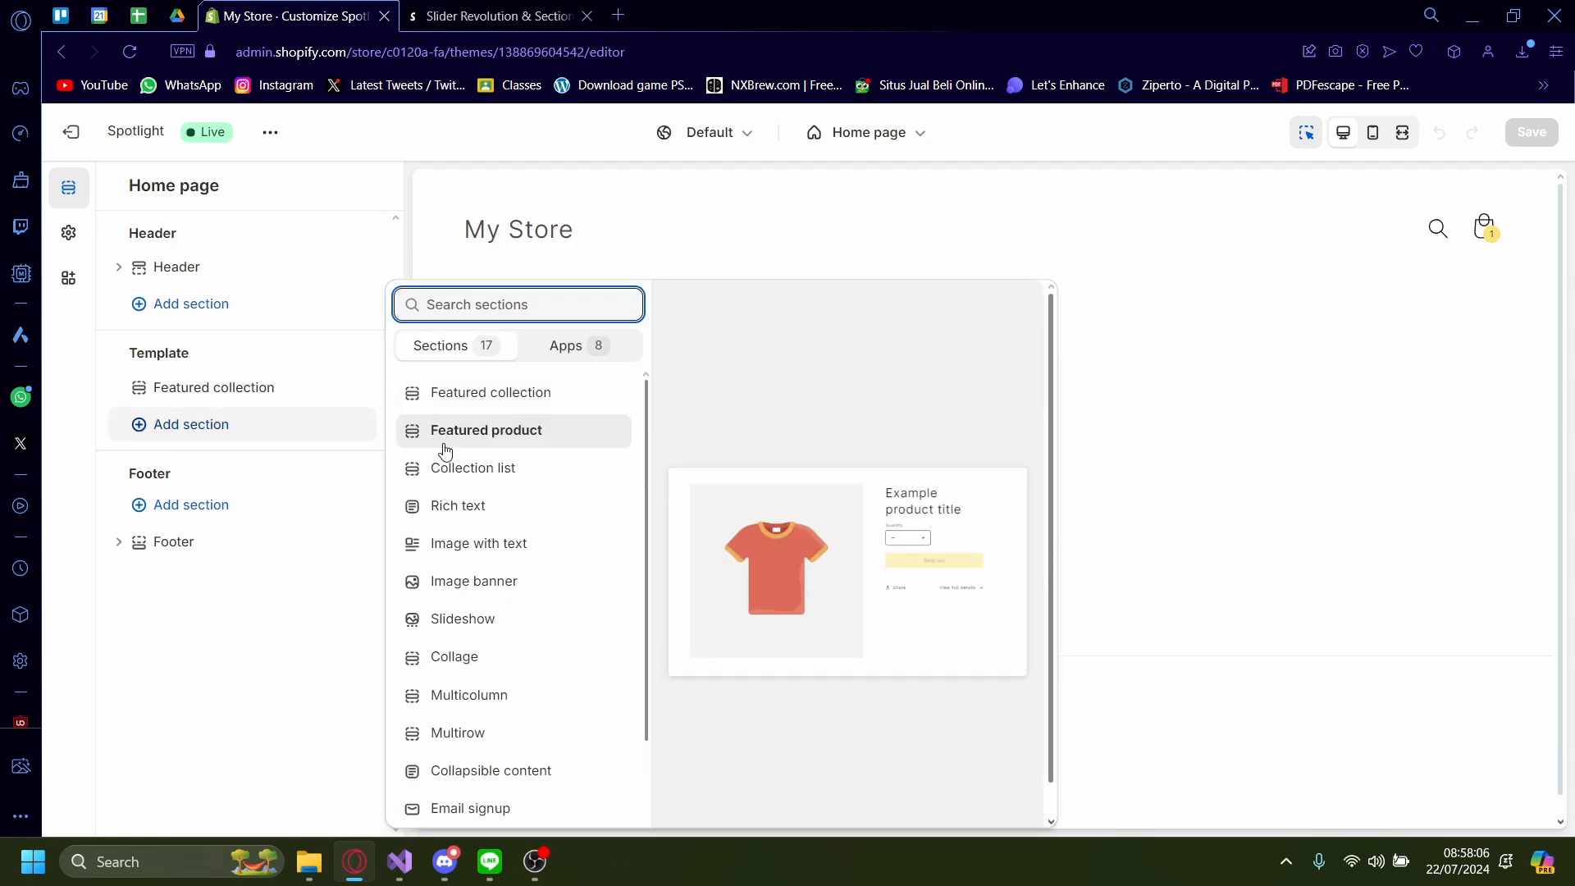
mouse_move(463, 619)
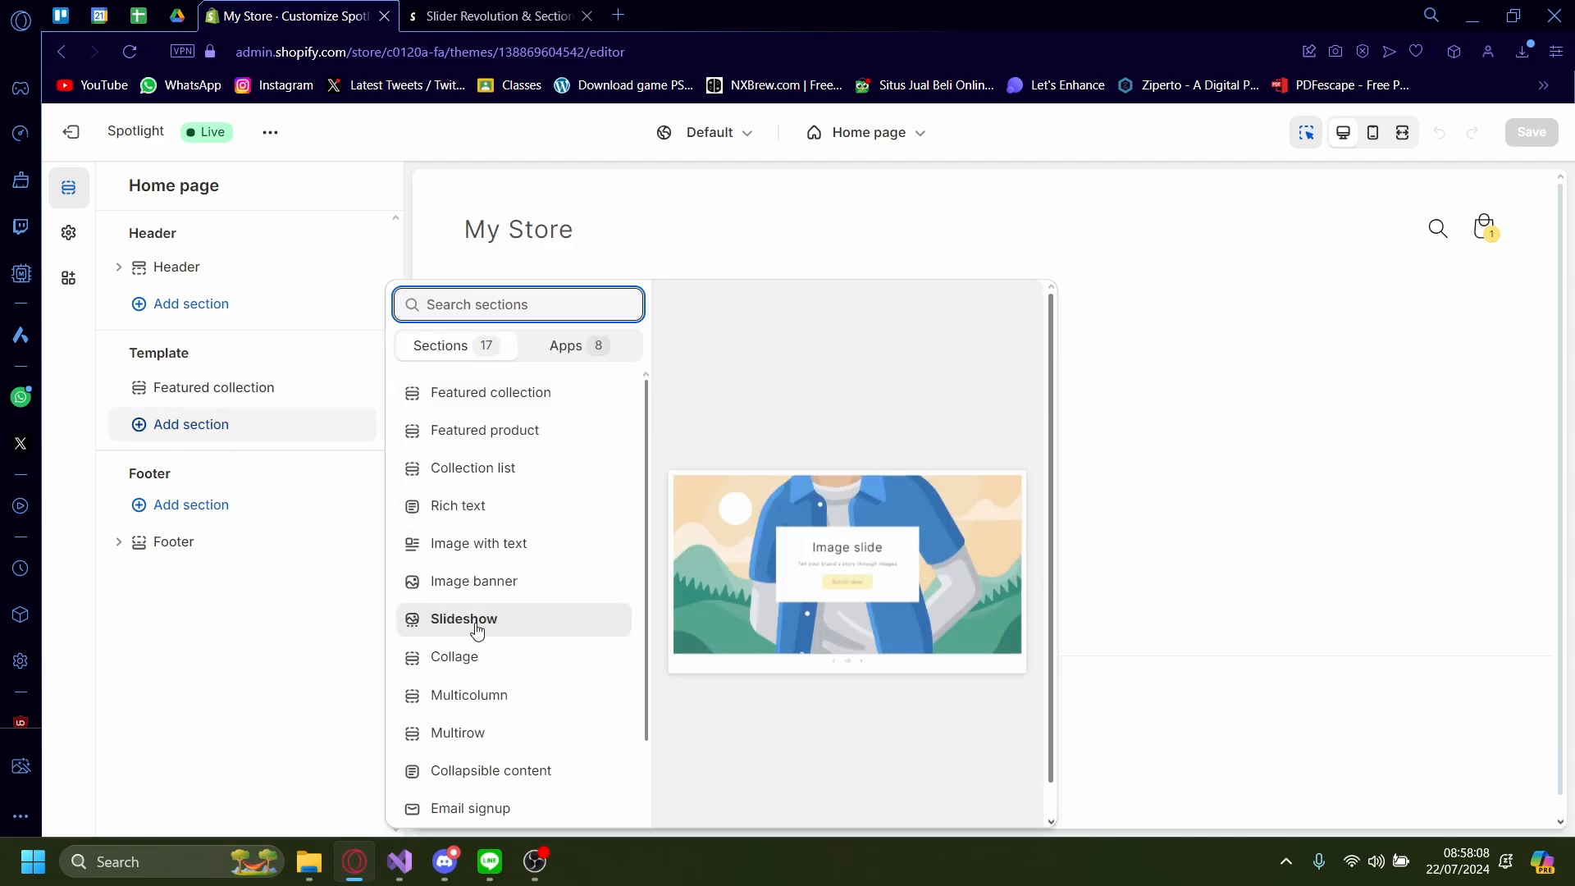
click(463, 619)
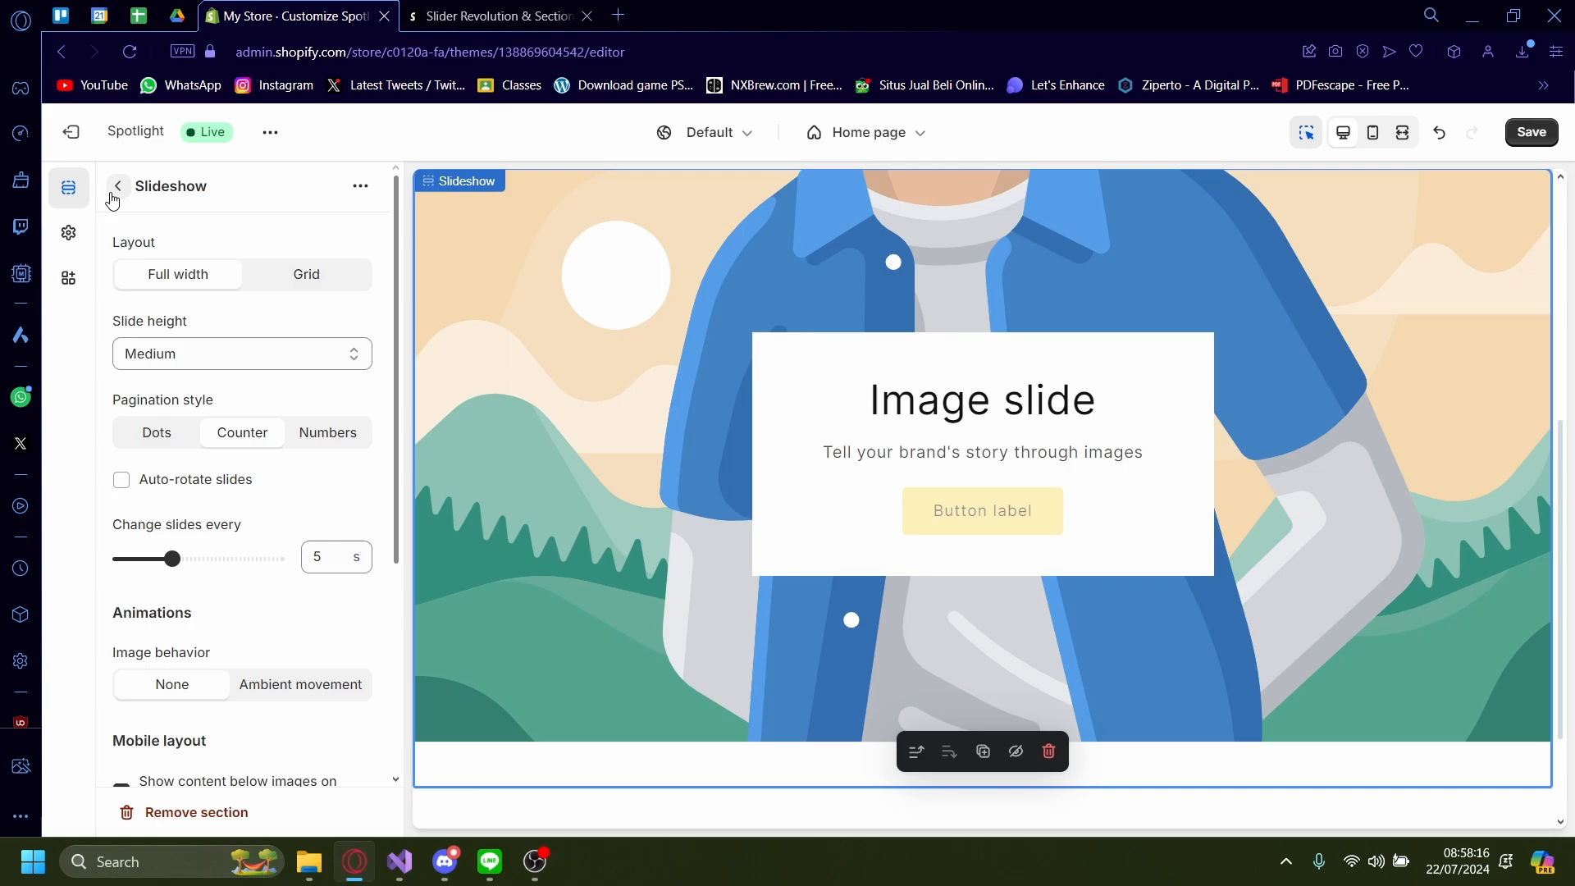
Add a third slide to the slideshow and review the slideshow and slide settings
click(116, 185)
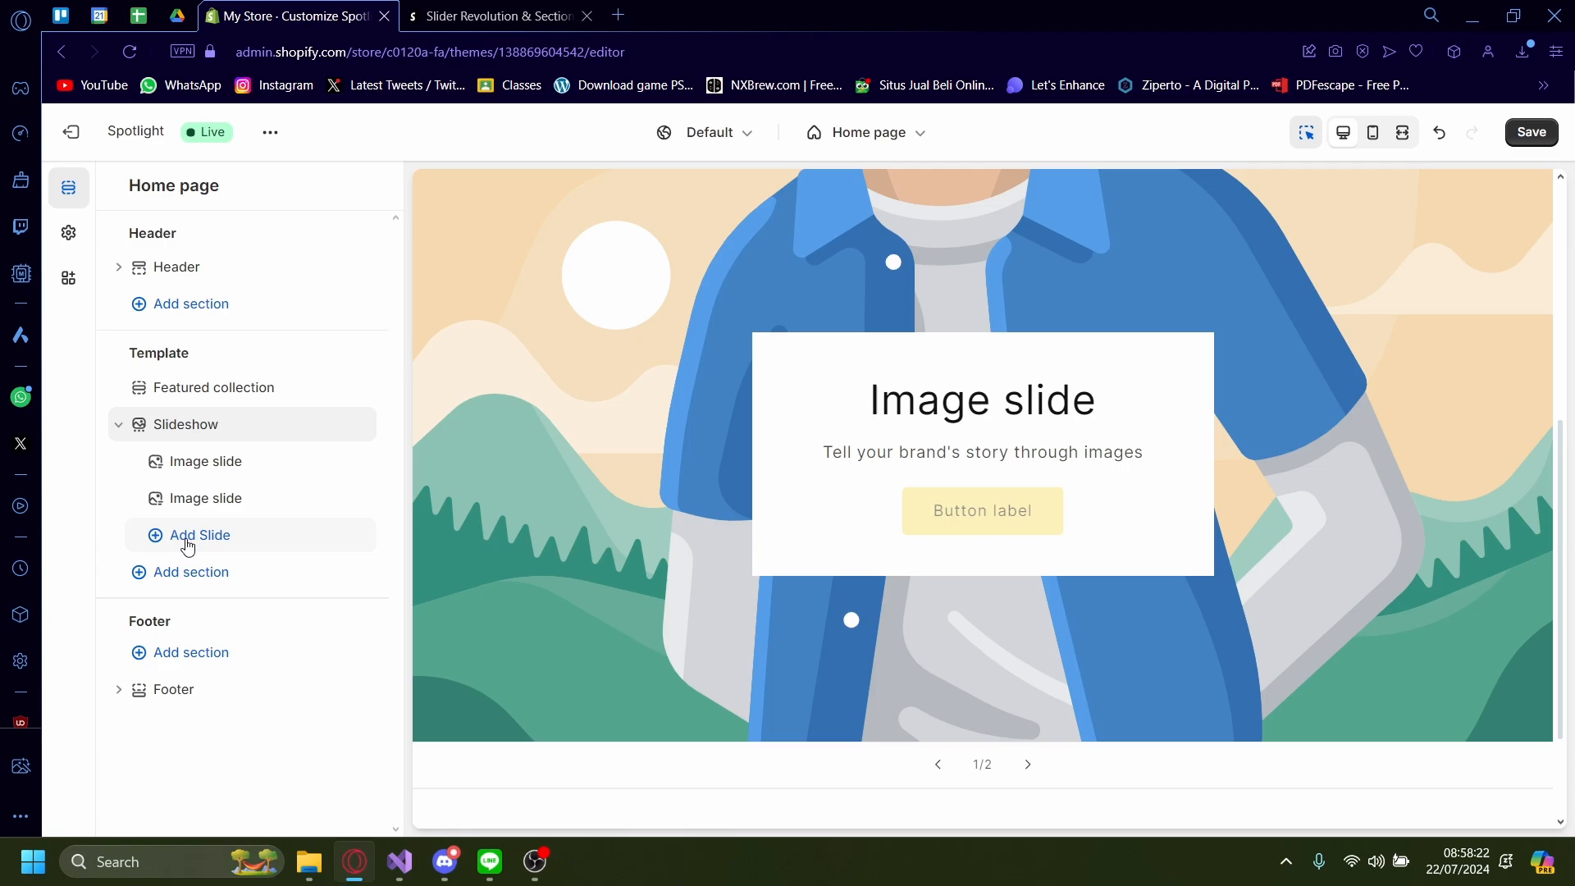
click(199, 535)
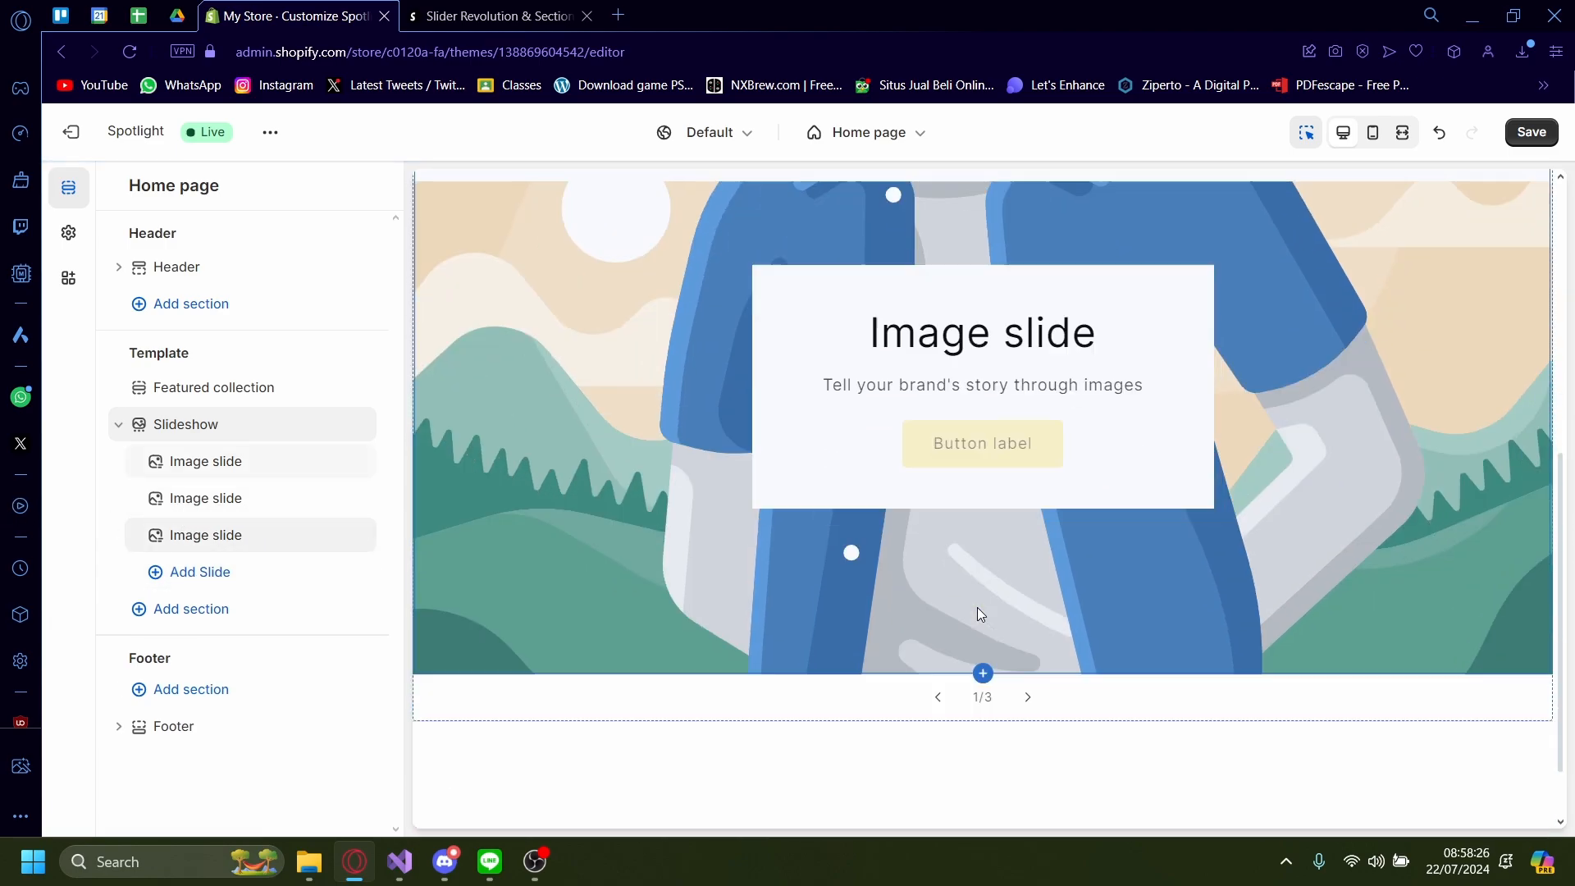
click(185, 424)
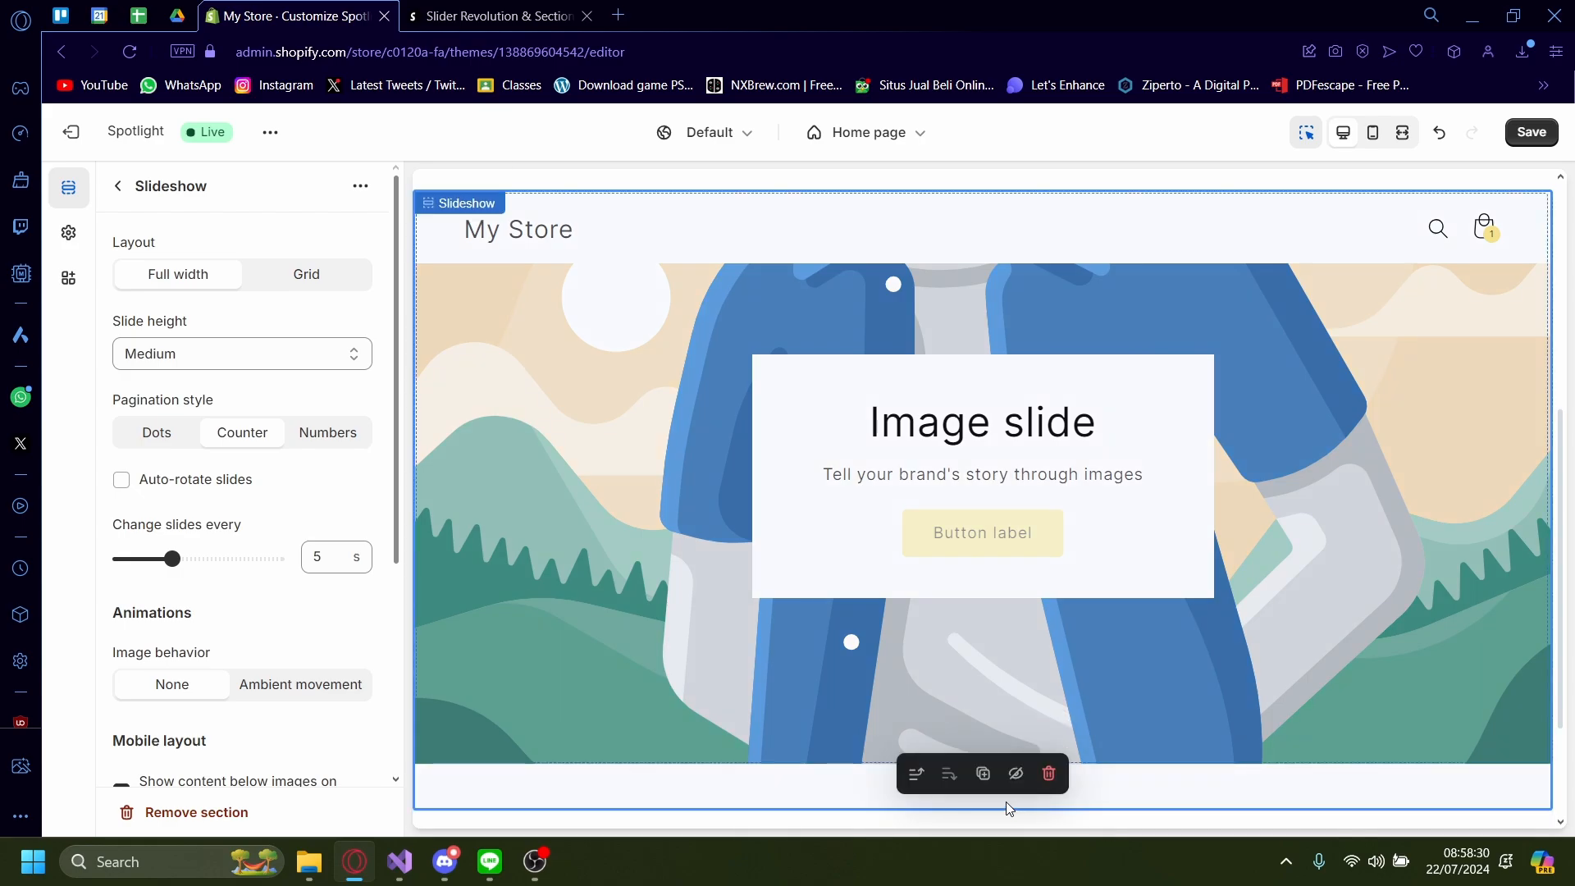
click(981, 422)
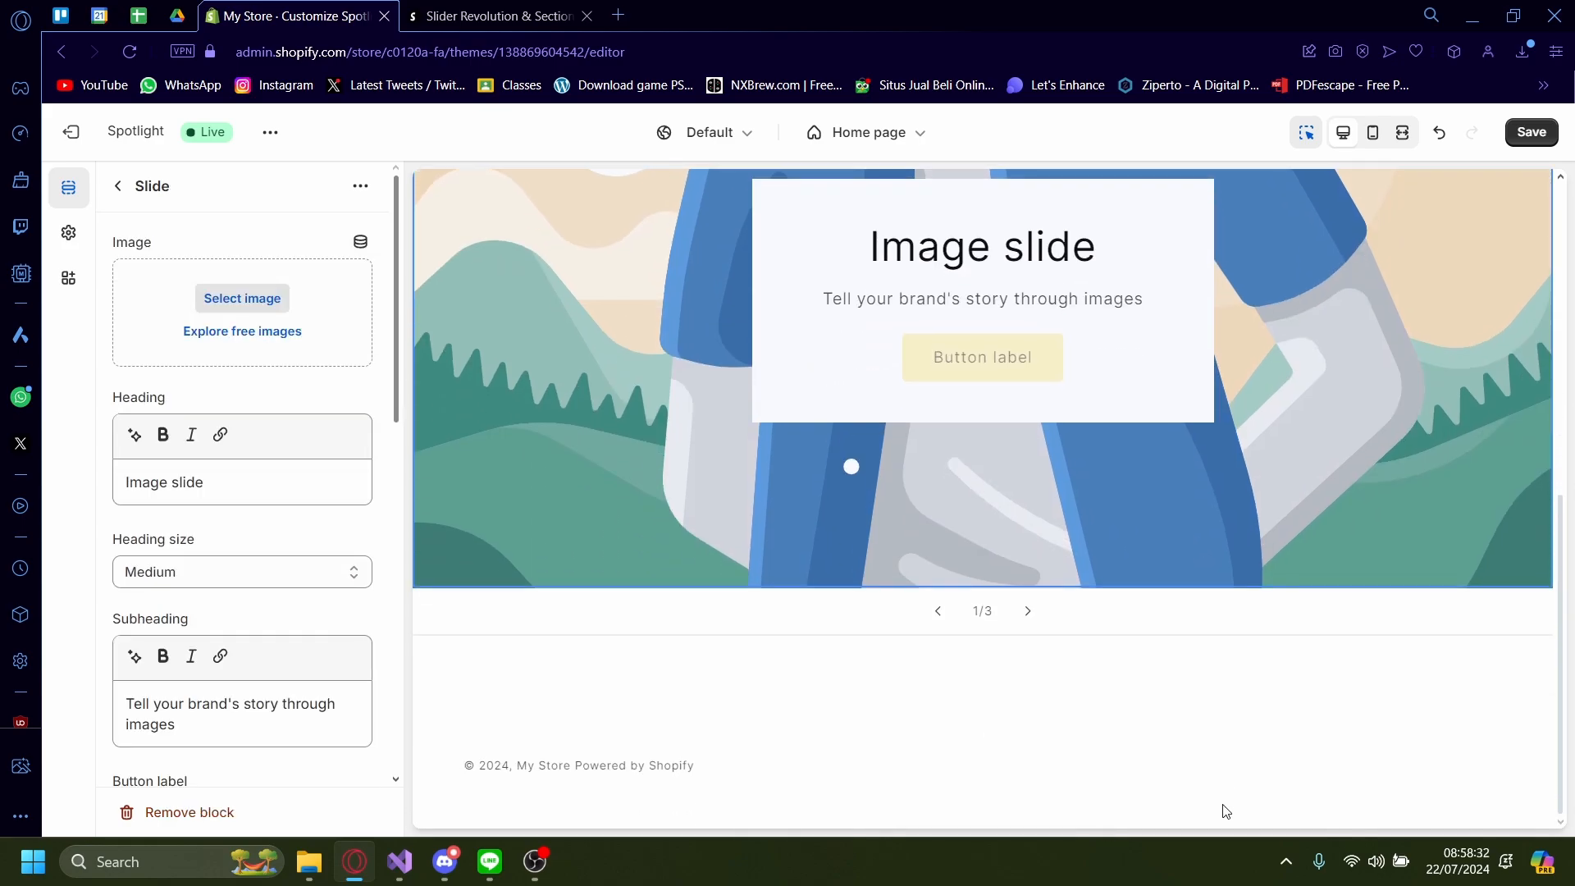
click(982, 724)
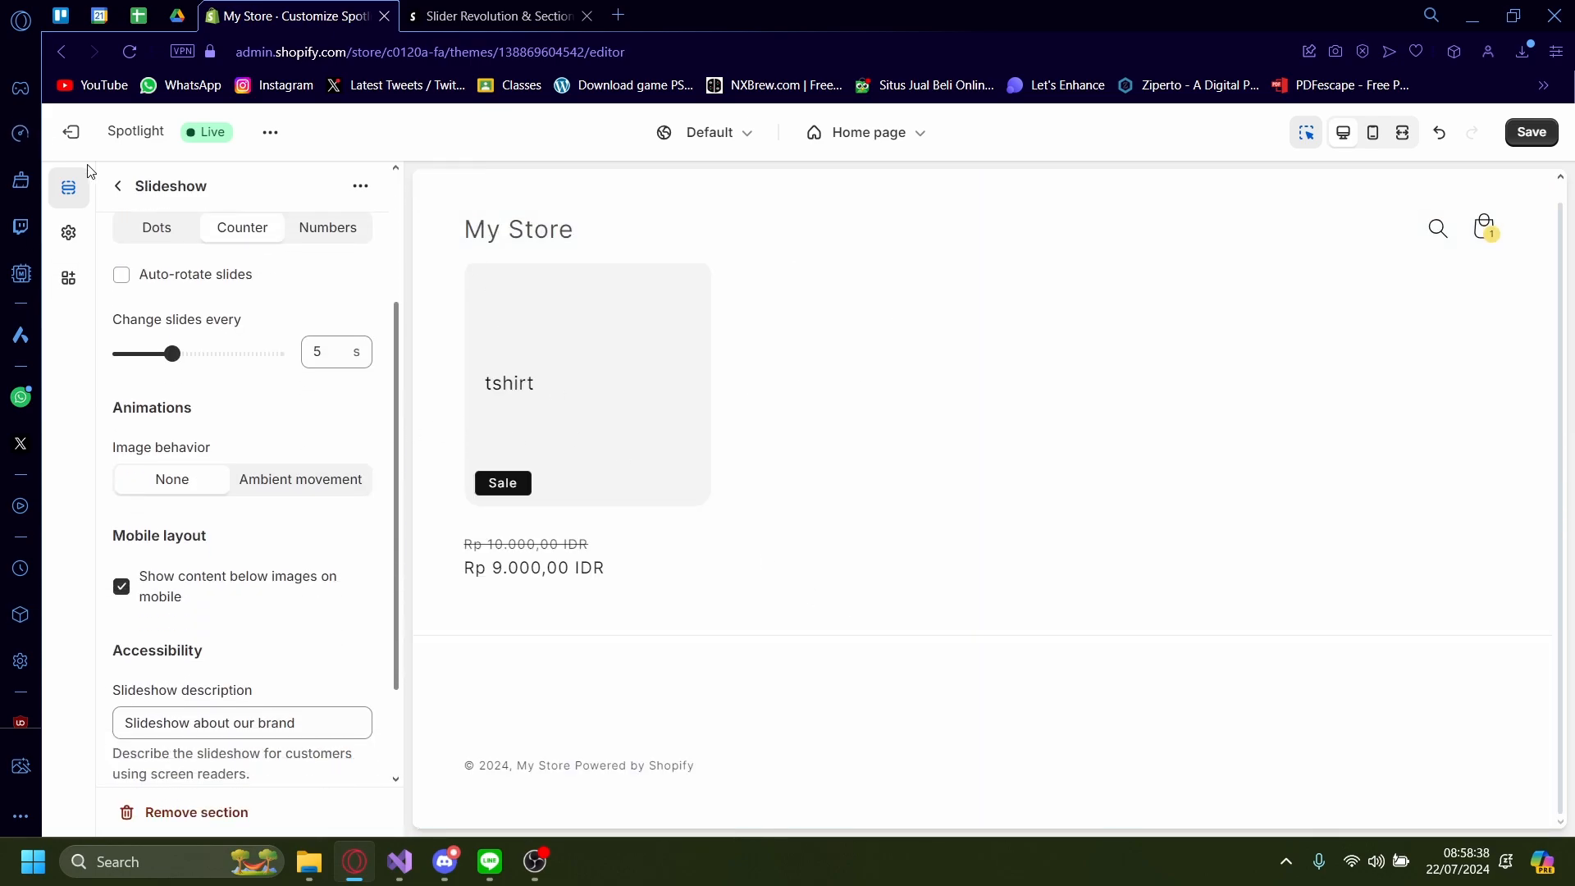
click(117, 186)
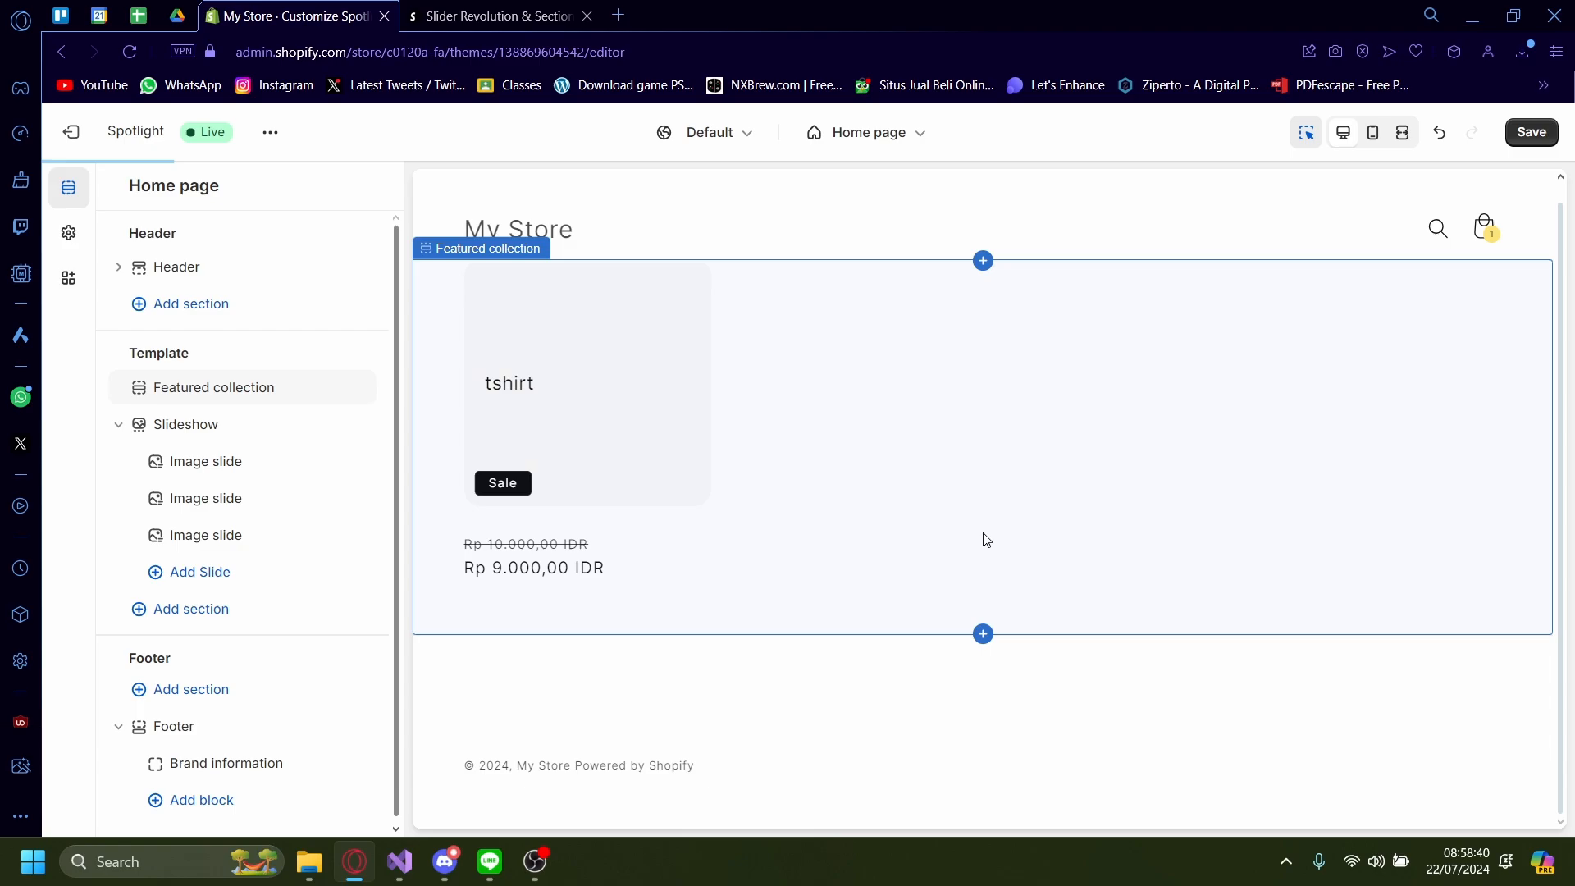
click(207, 461)
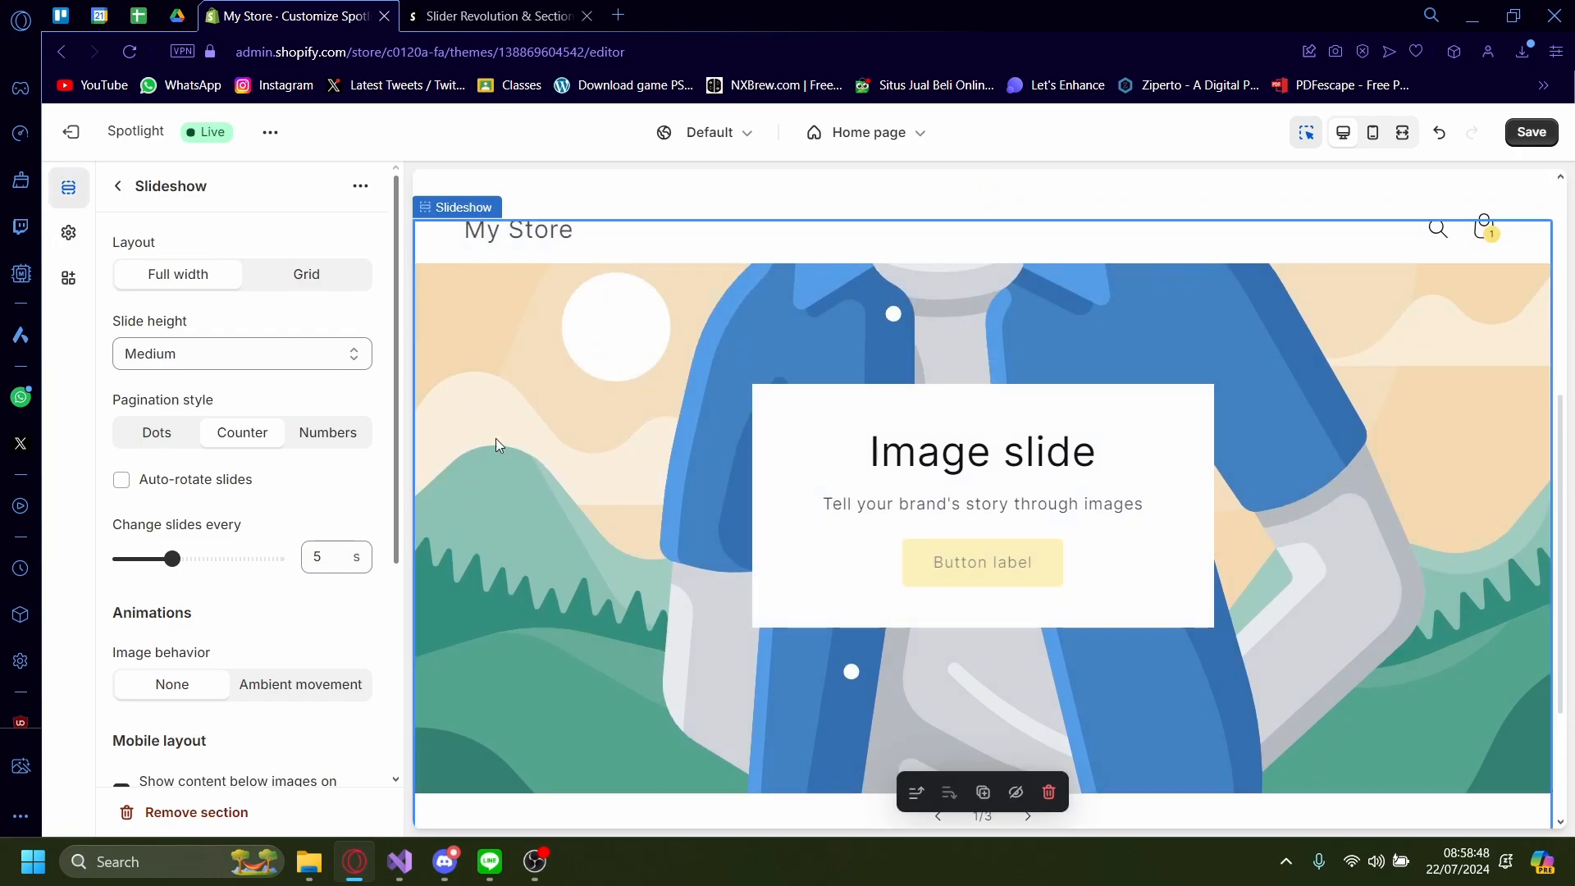
Set the first slide's image to the free beach-sunset photo with a fisherman
click(118, 186)
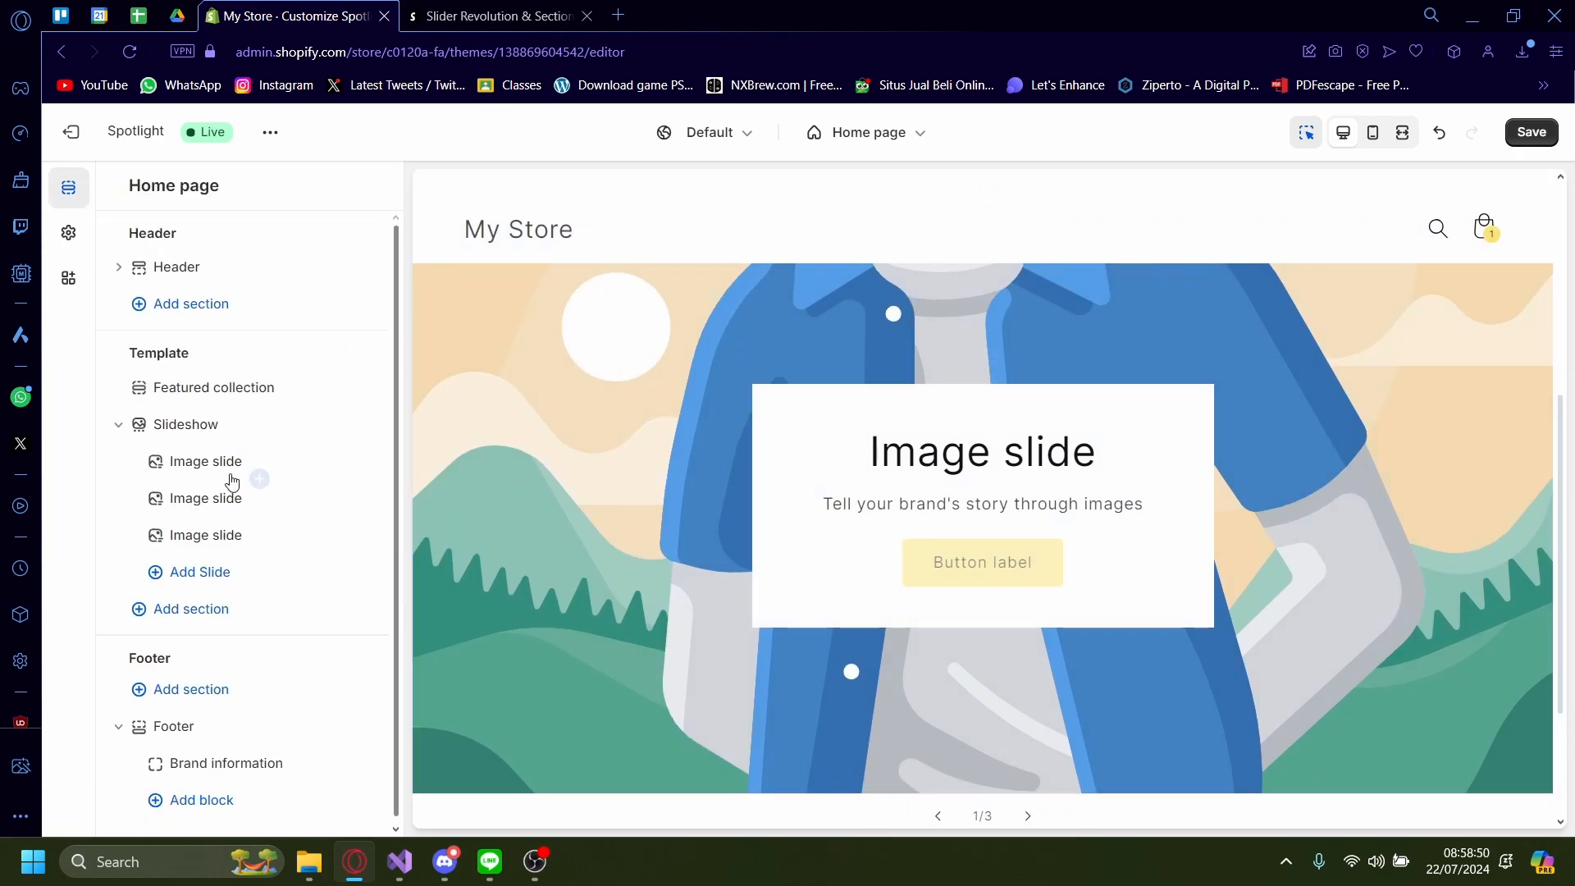
click(203, 461)
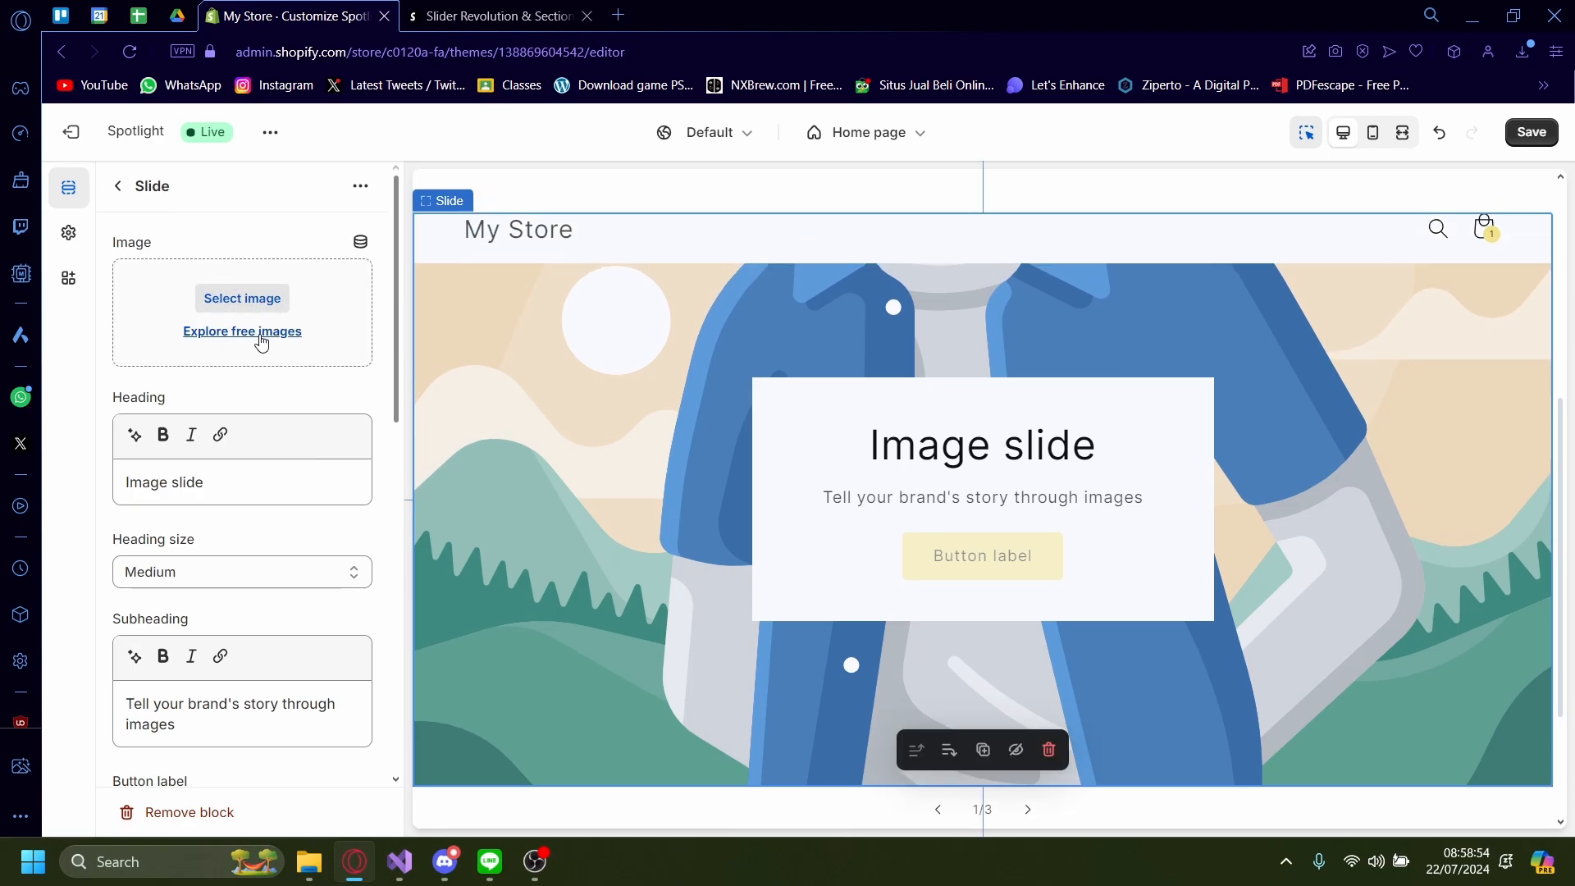
click(243, 330)
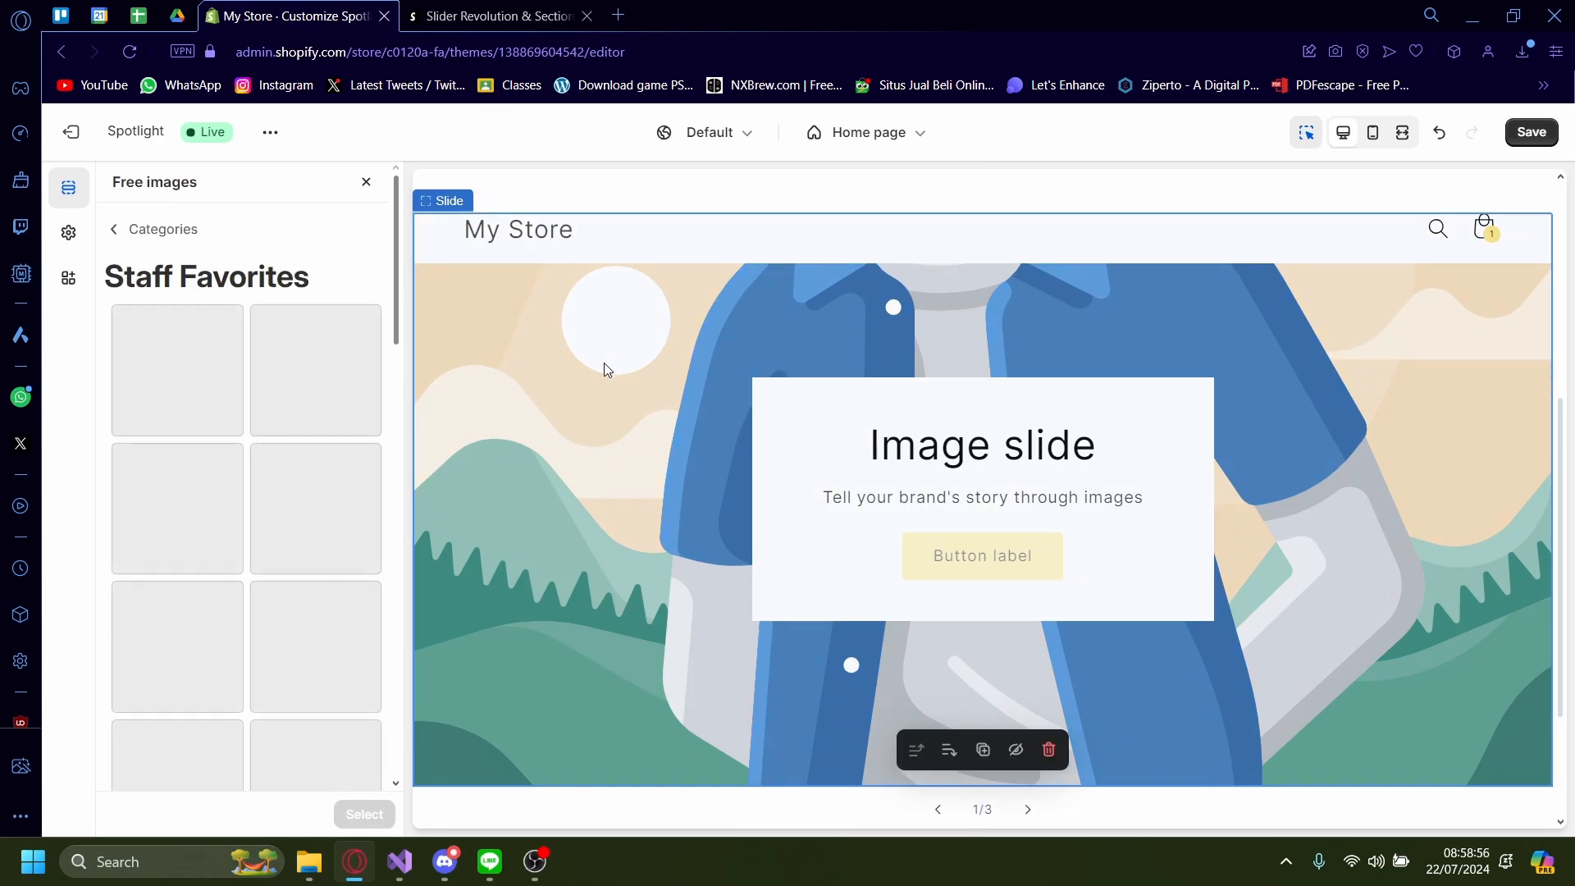
click(315, 369)
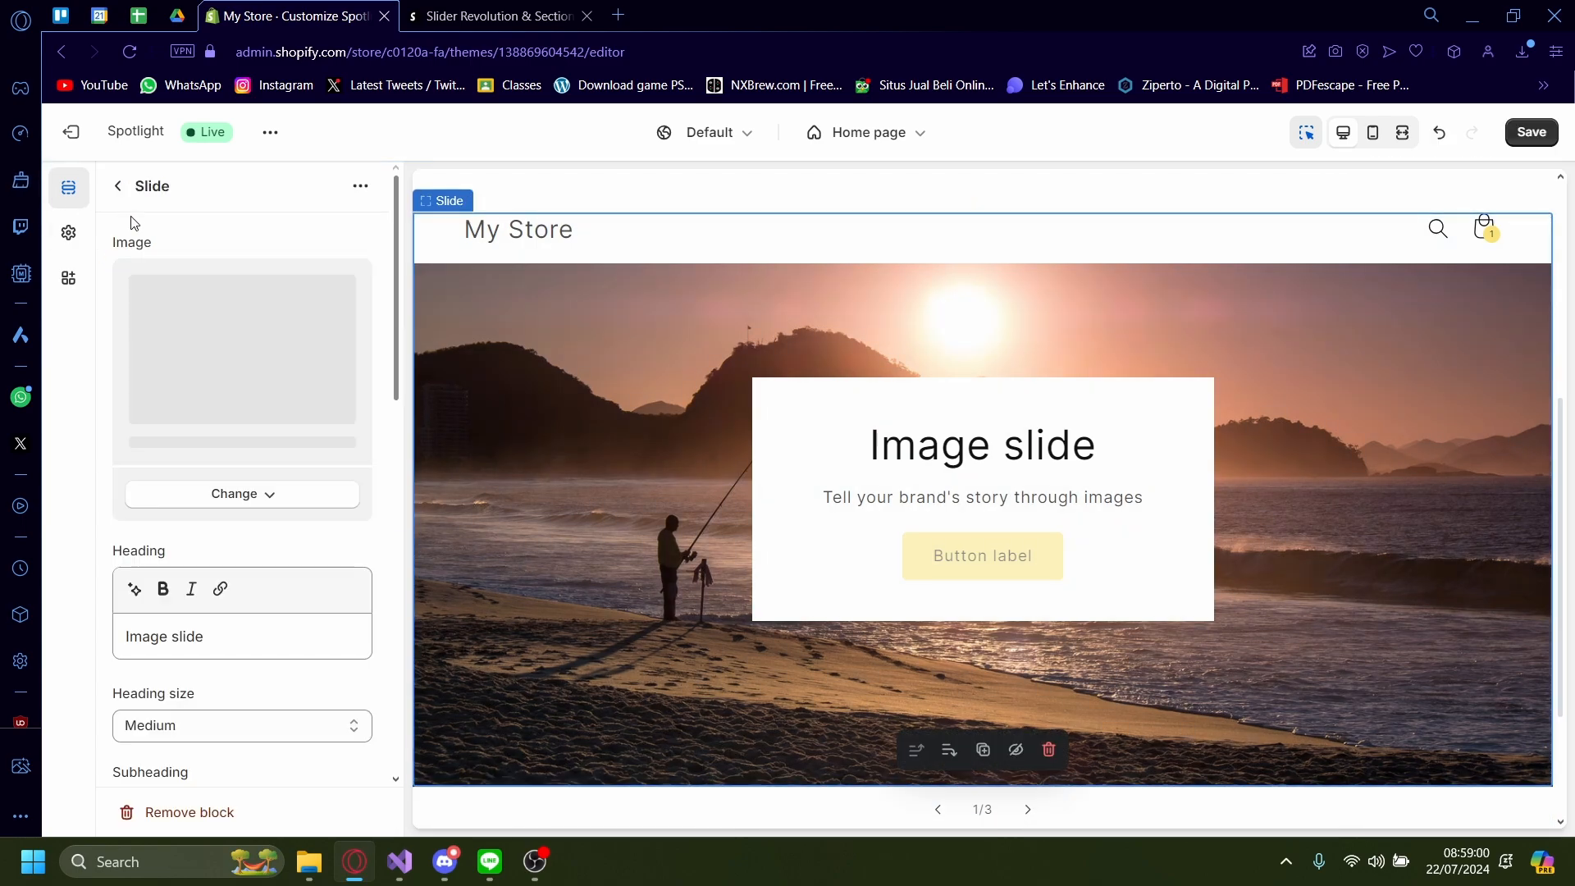
click(118, 186)
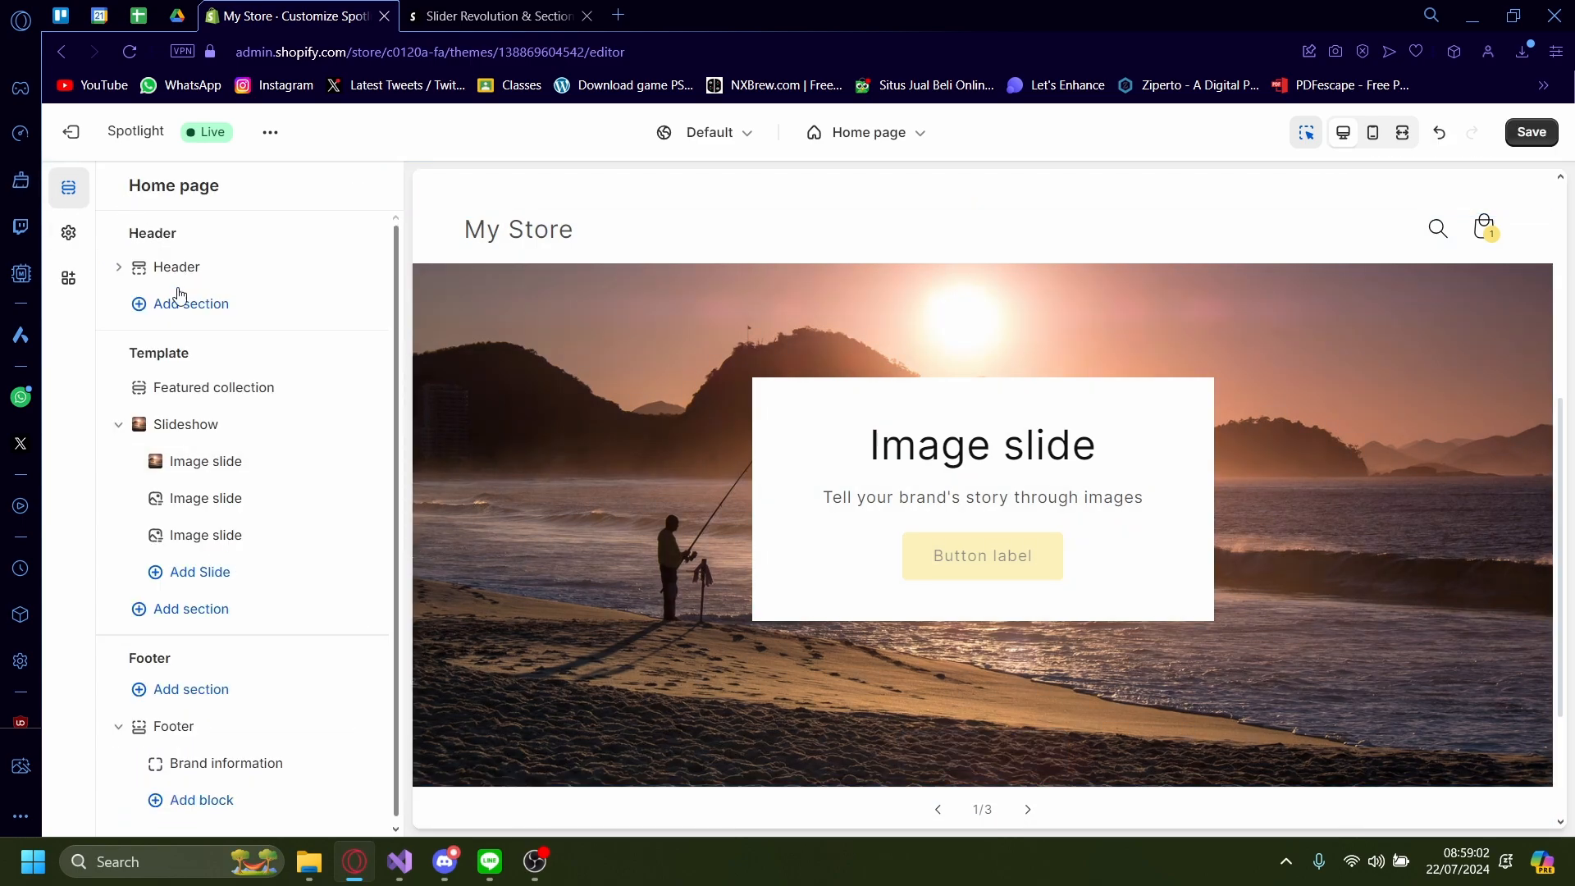
Remove the accidentally added extra slide, keeping the slideshow at three slides
click(207, 461)
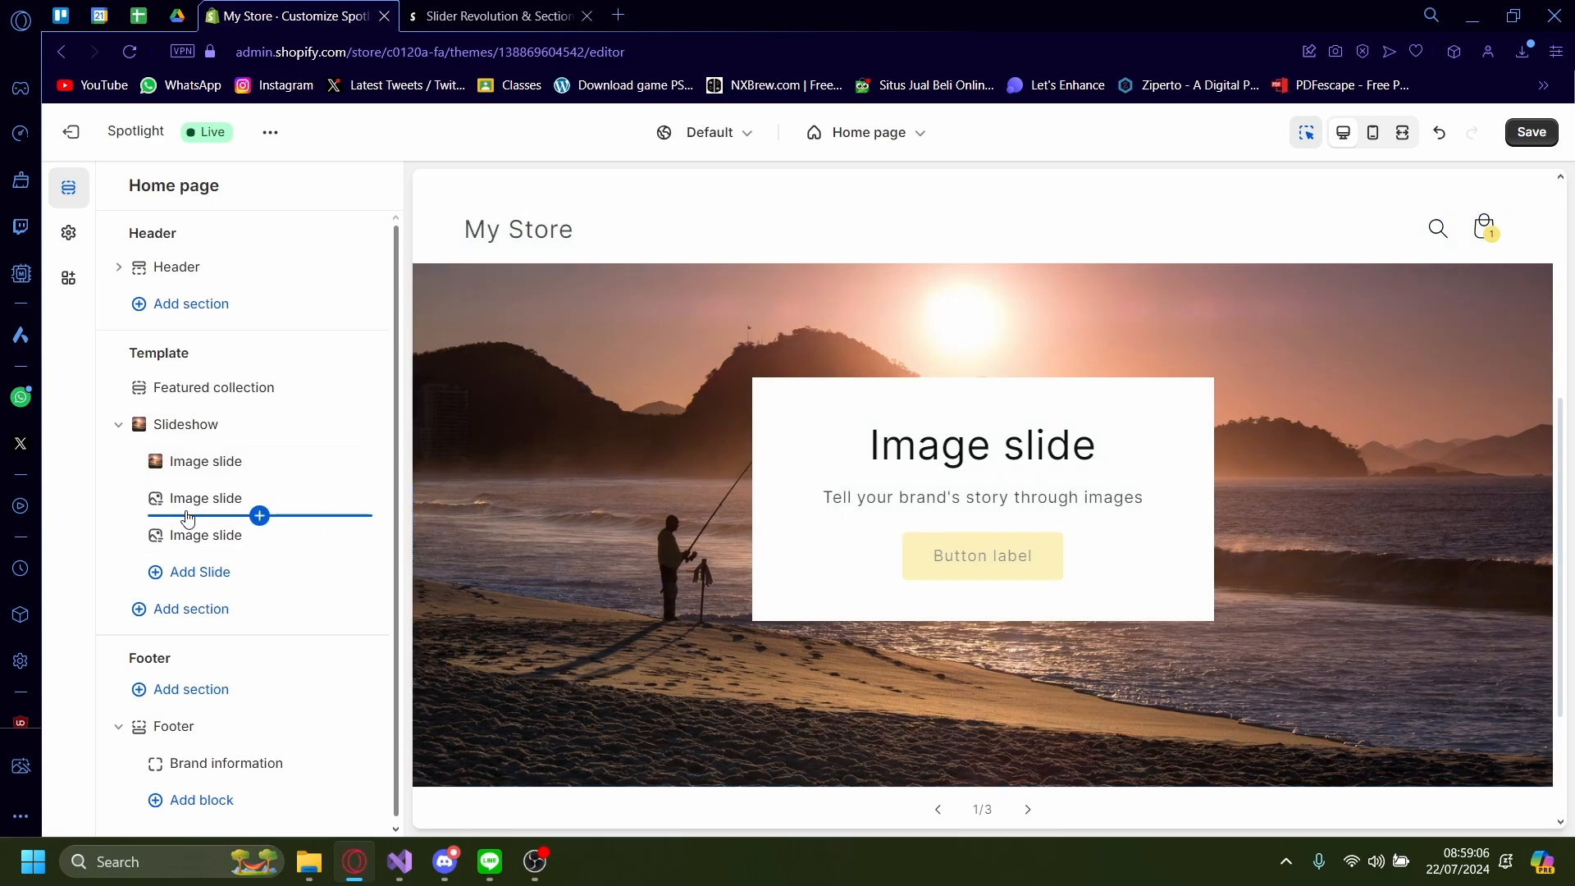
click(259, 515)
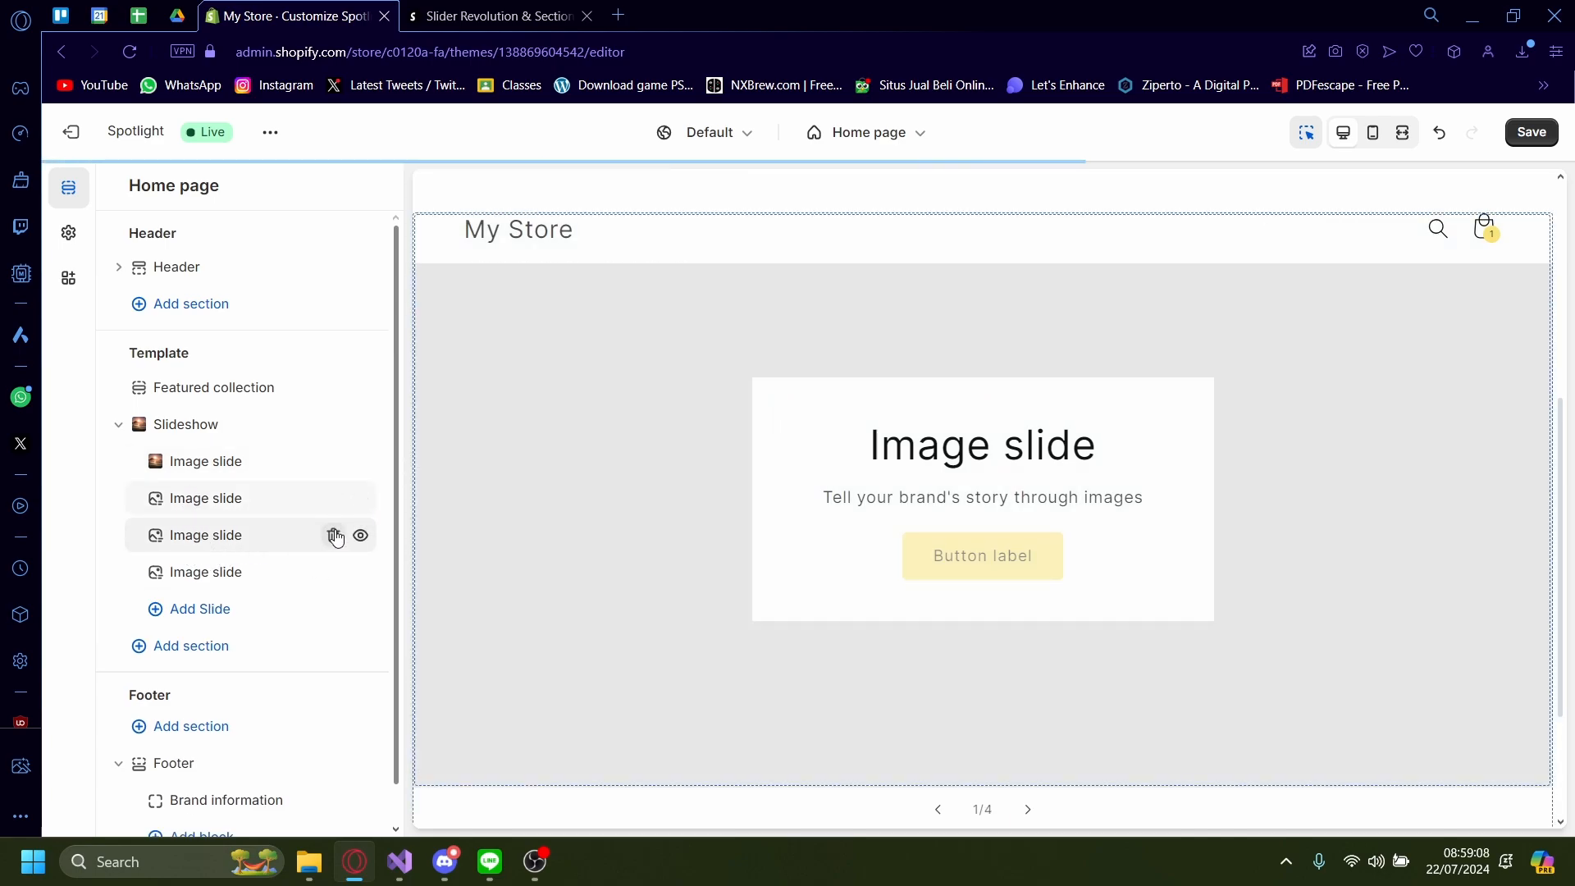
click(333, 535)
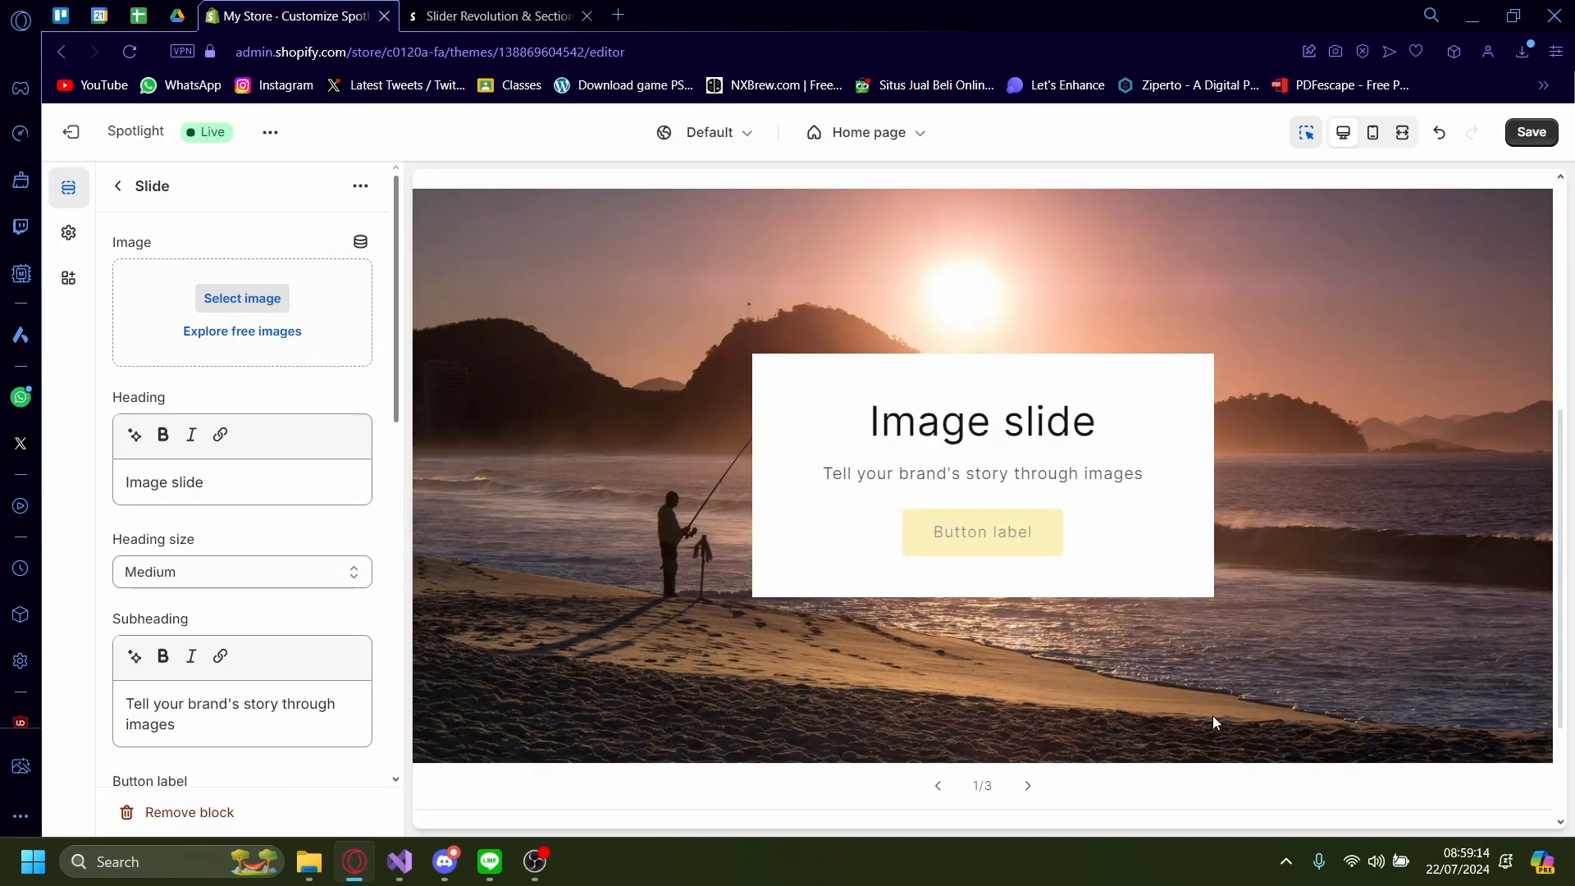
Set the third slide's image to the black-and-white painting JPG from the store's files
click(243, 297)
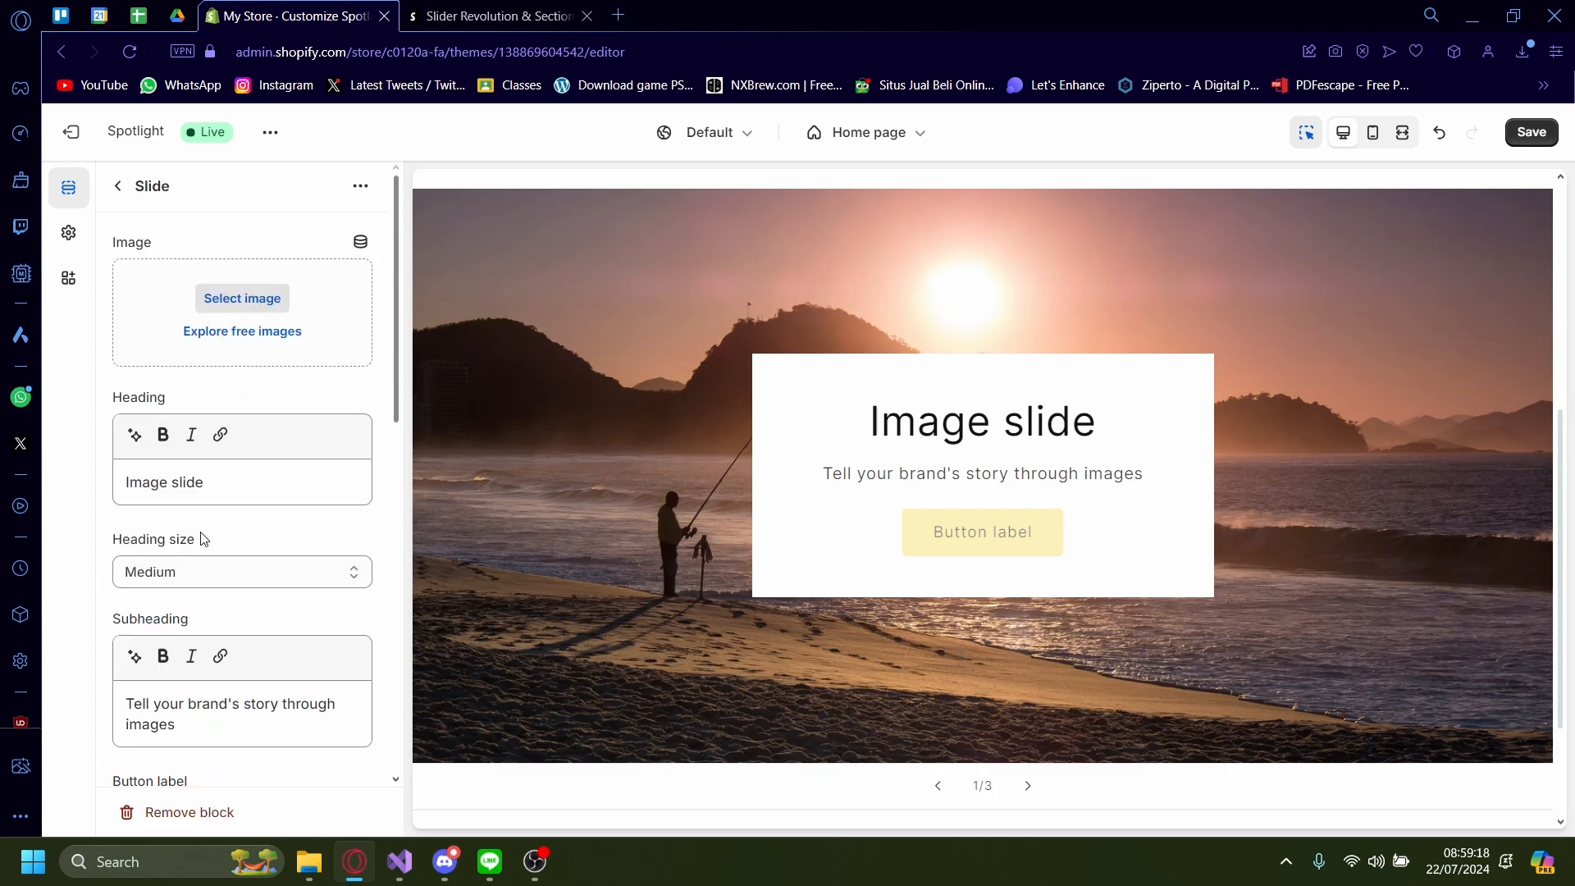
click(243, 298)
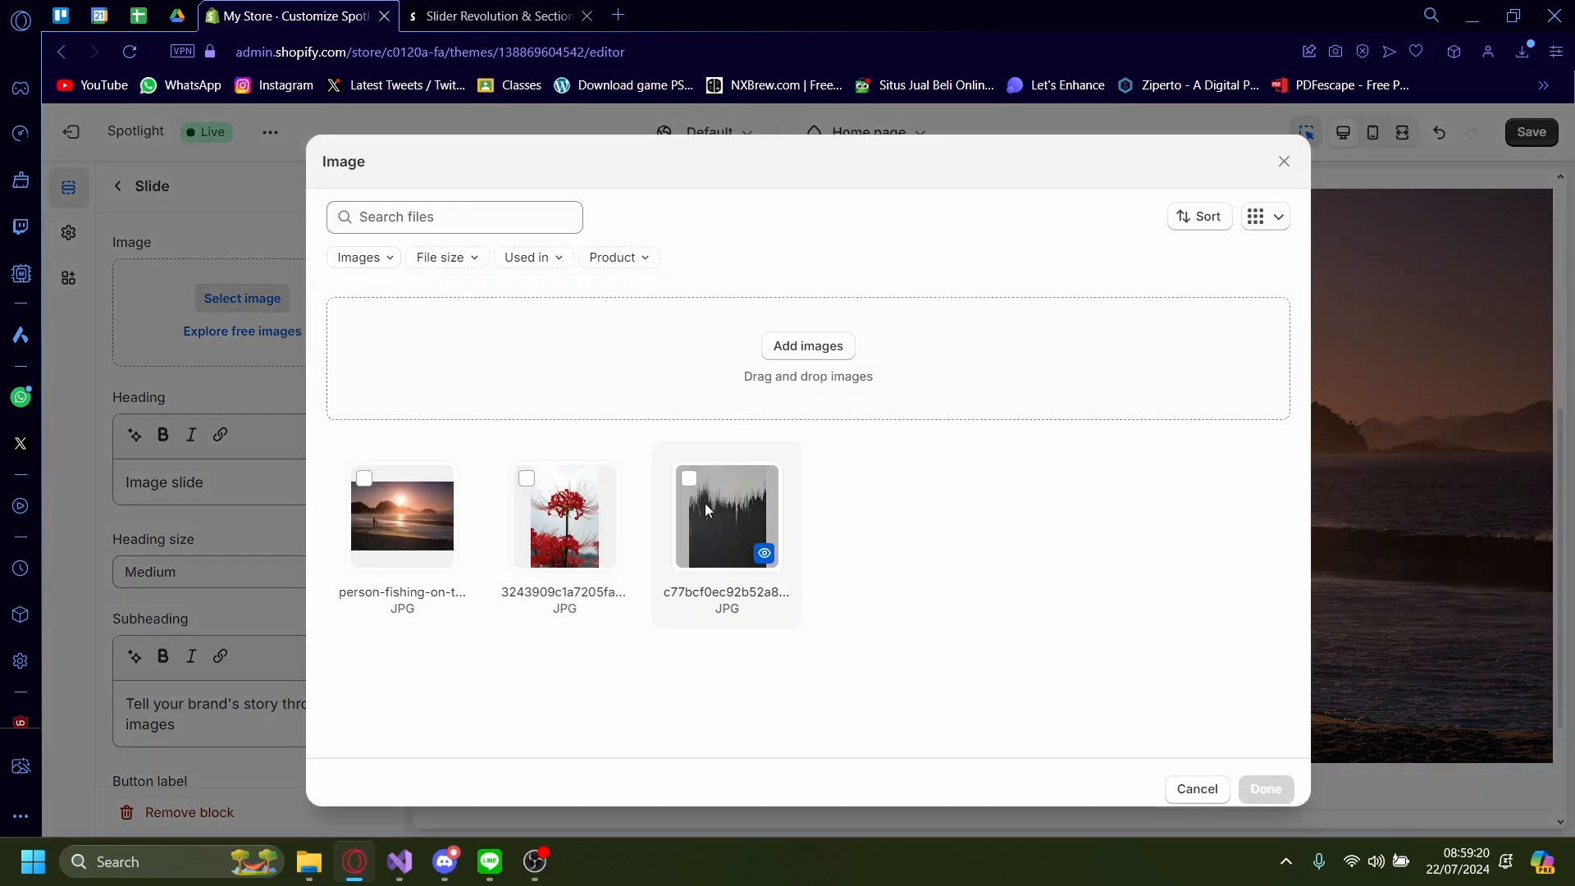
click(1265, 789)
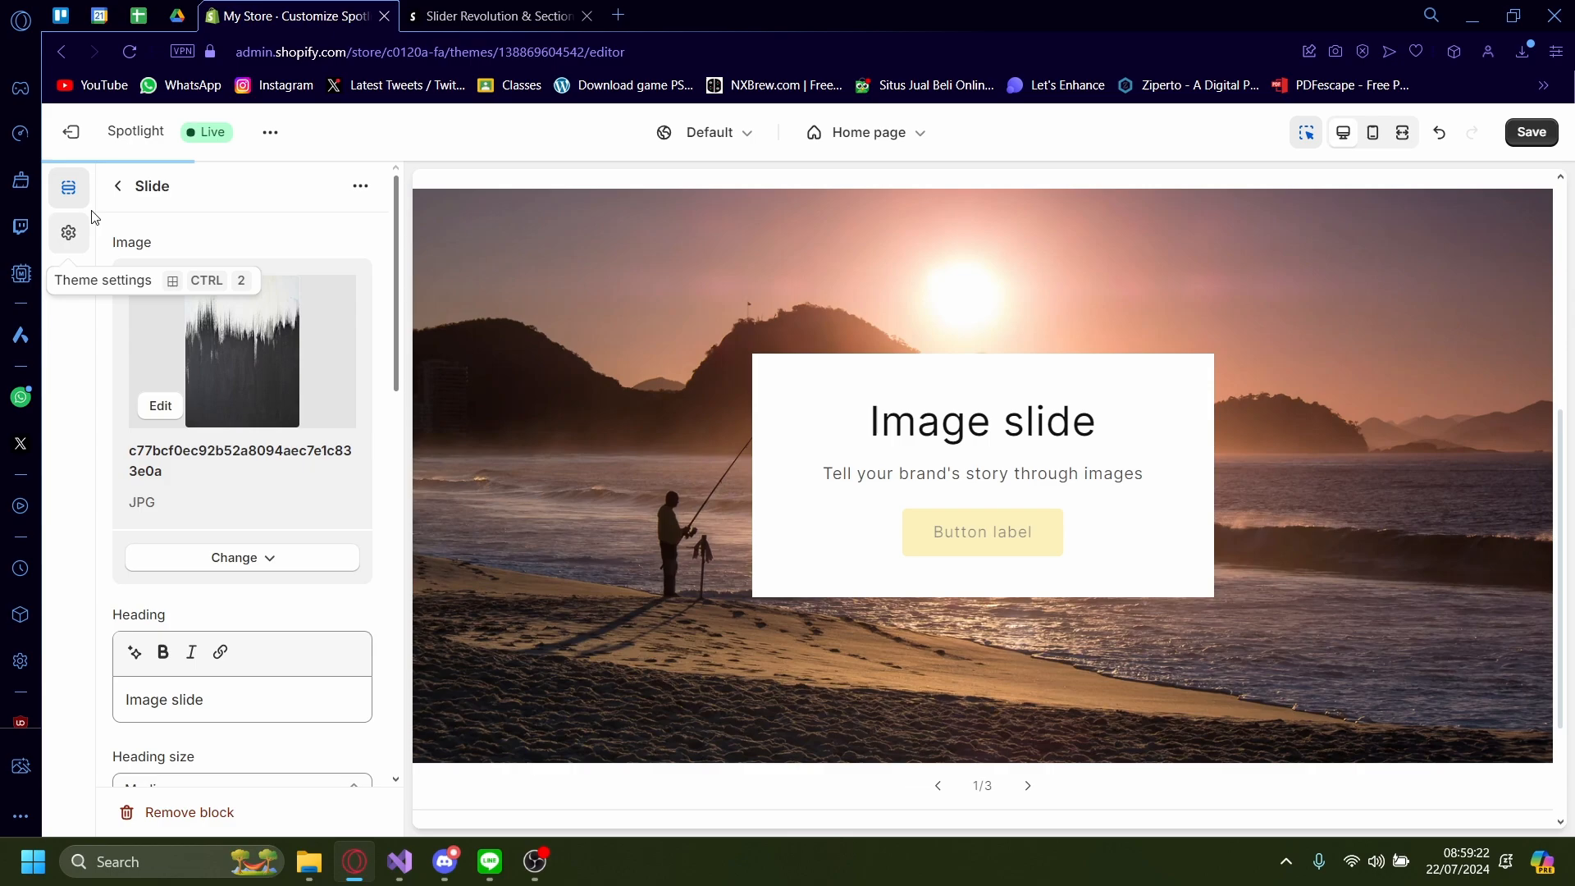
Save the theme changes with the three-slide slideshow
click(116, 185)
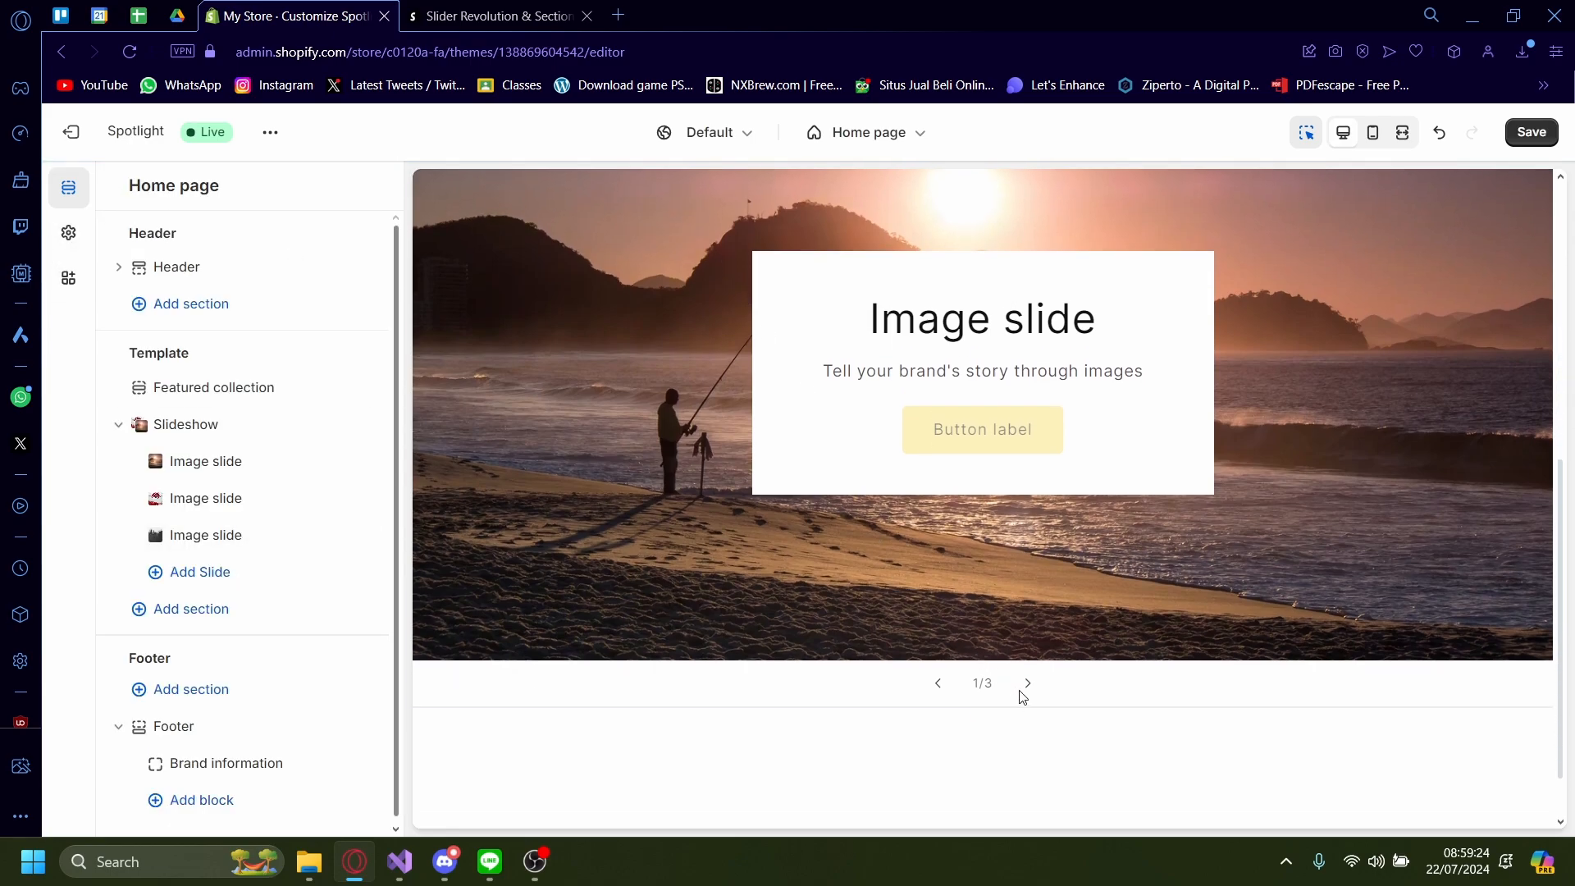
click(185, 423)
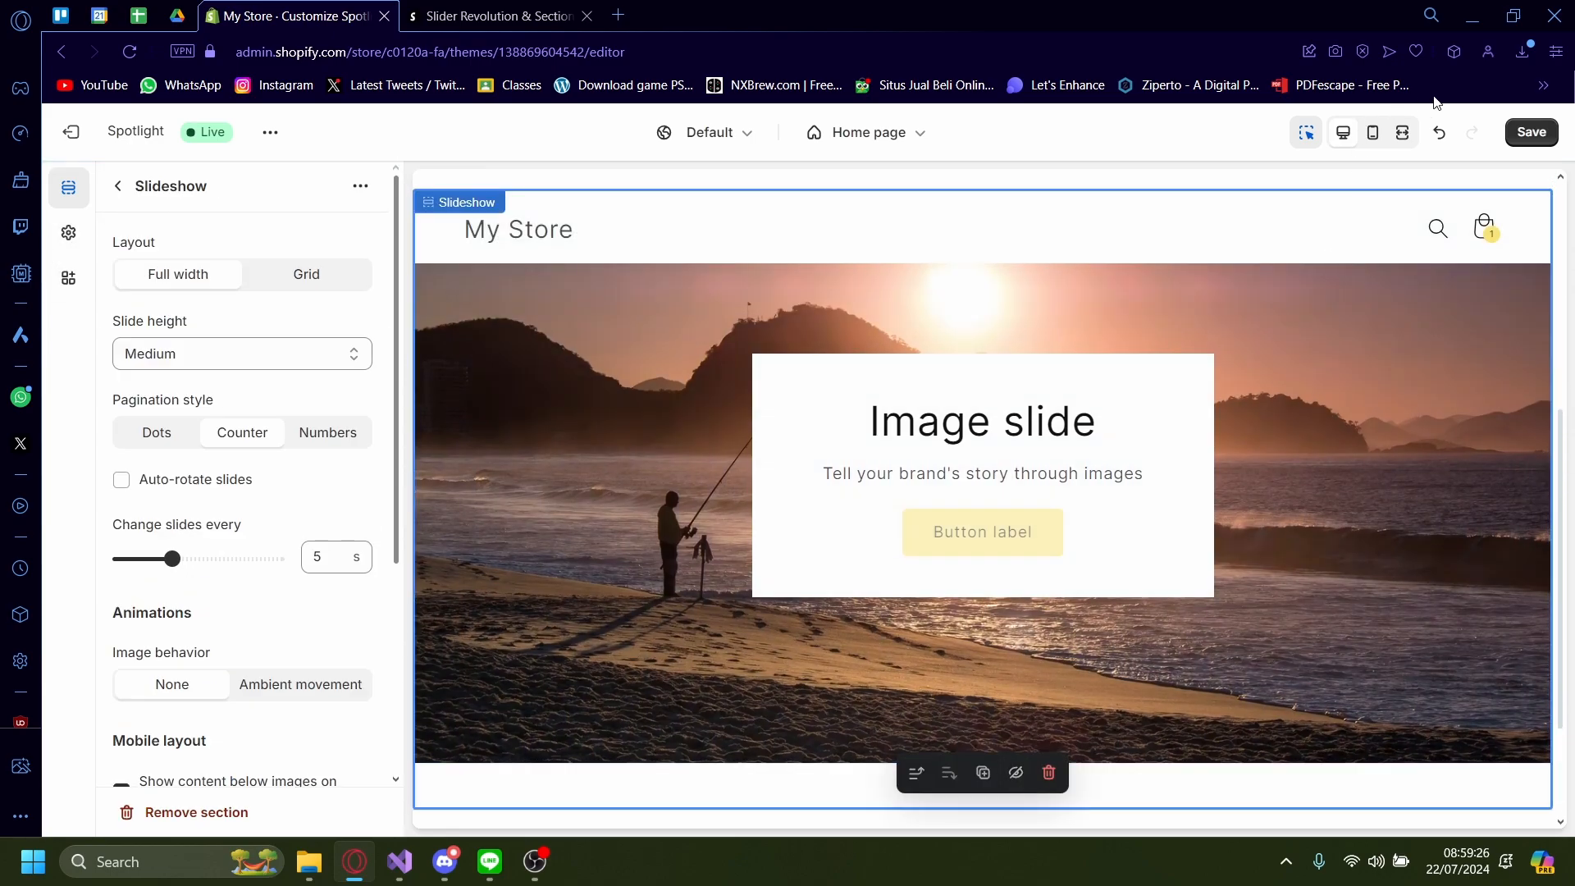
click(1531, 132)
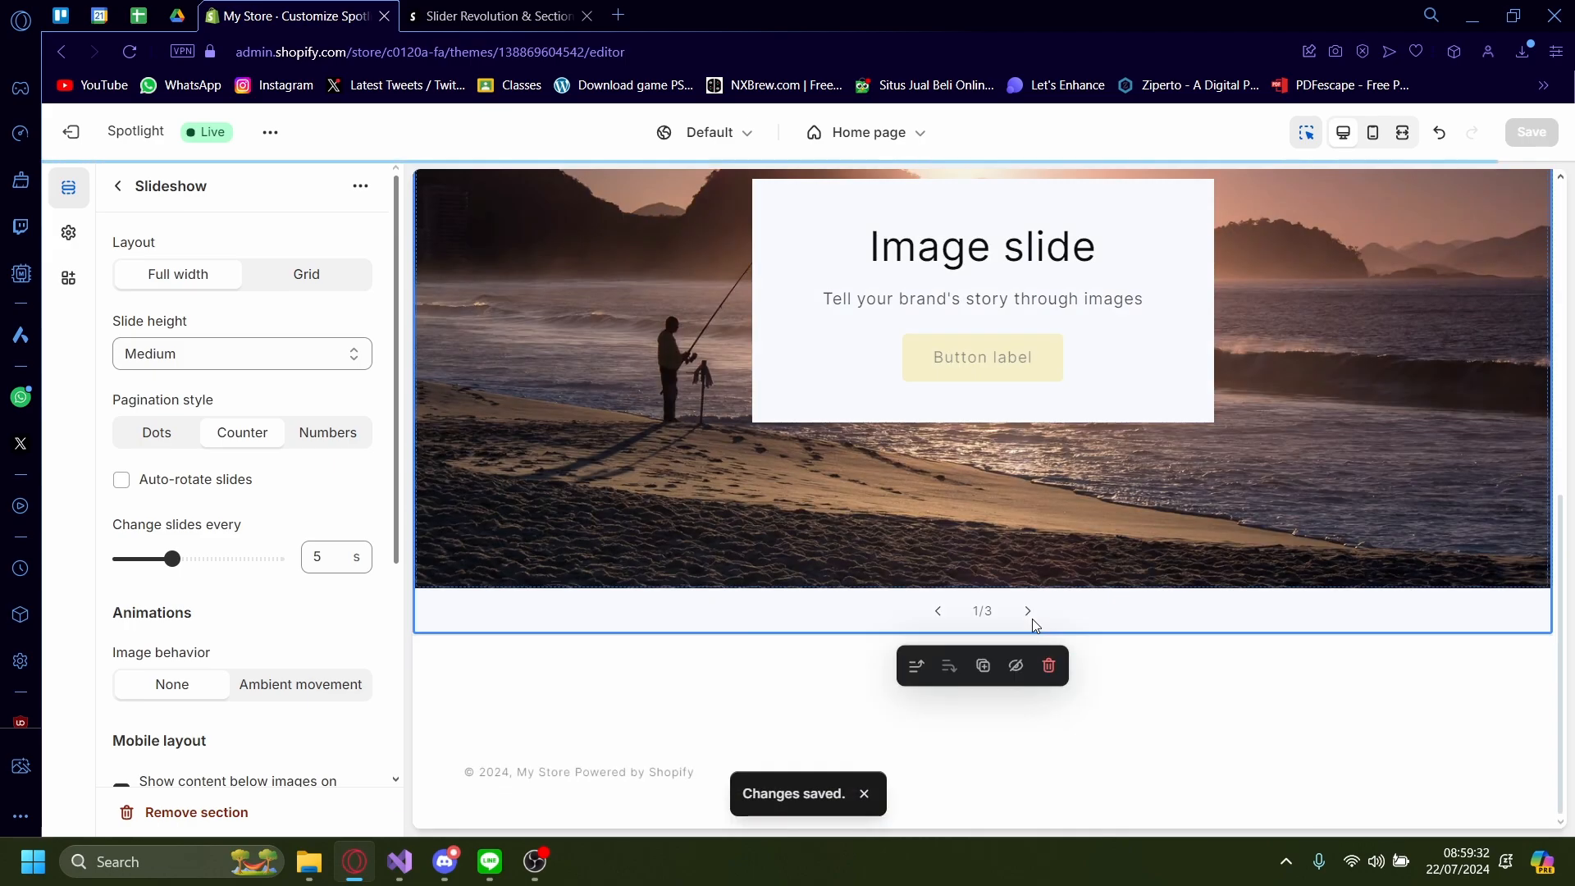
Cycle the preview through the sunset, spider lily and painting slides
click(1027, 610)
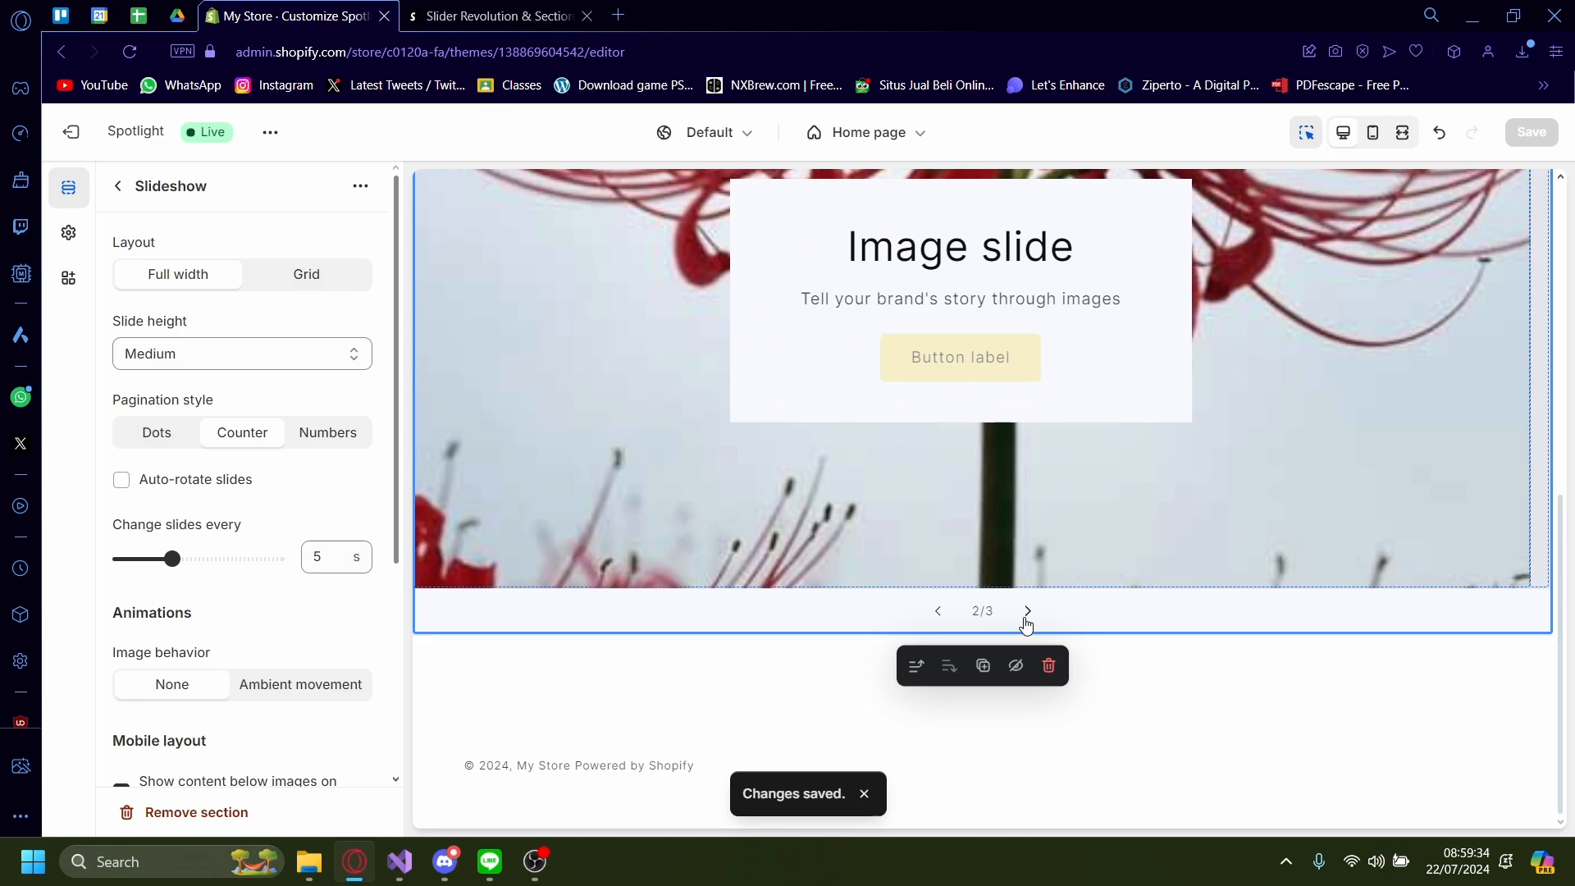
click(1027, 611)
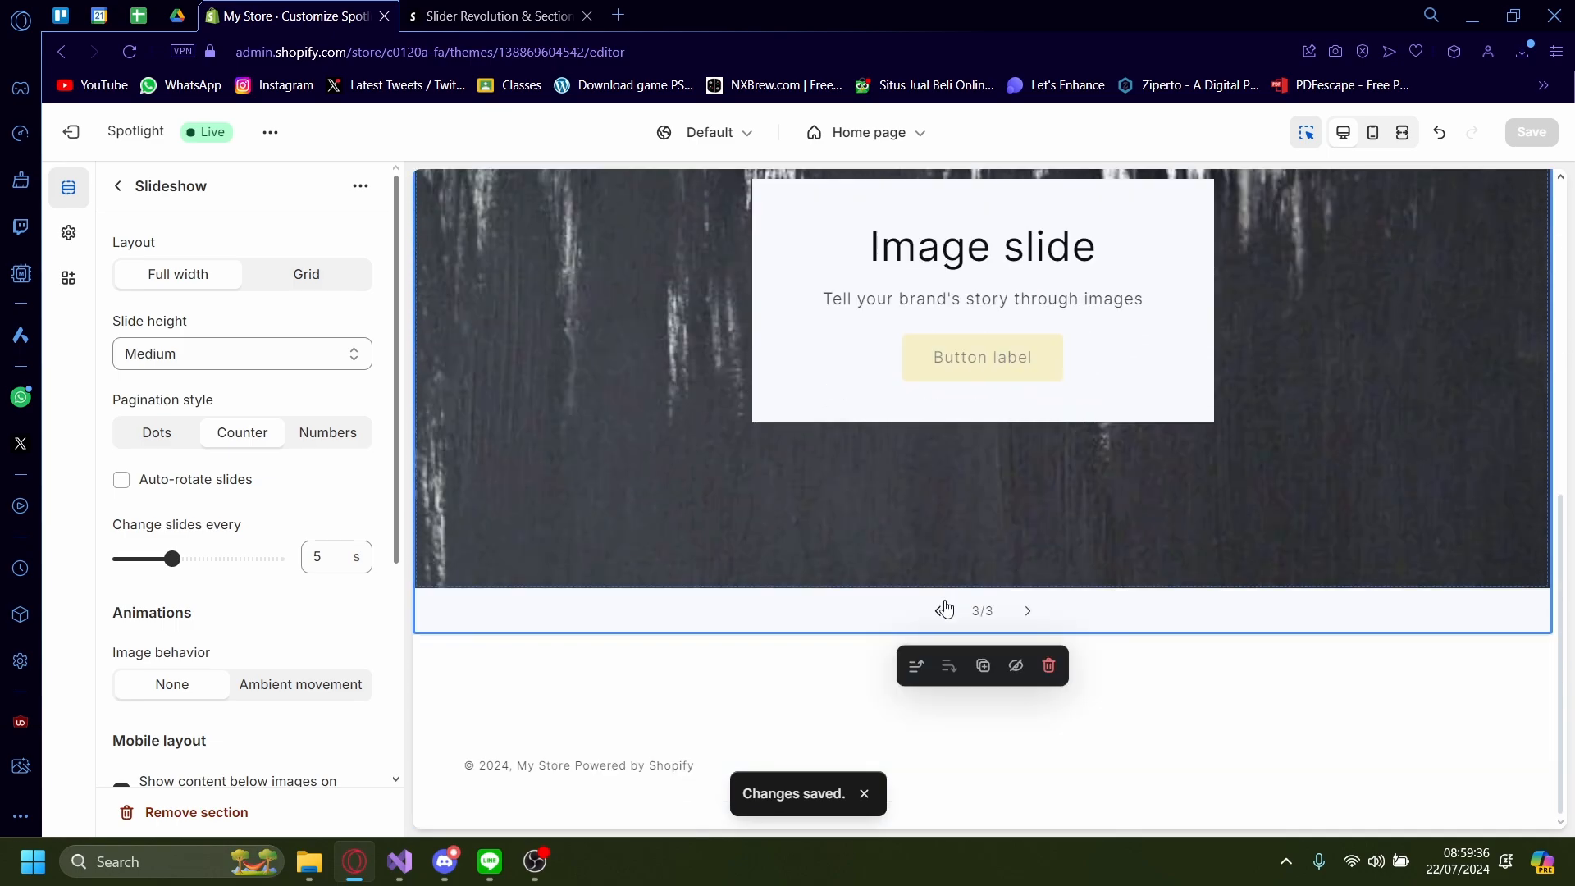
click(945, 610)
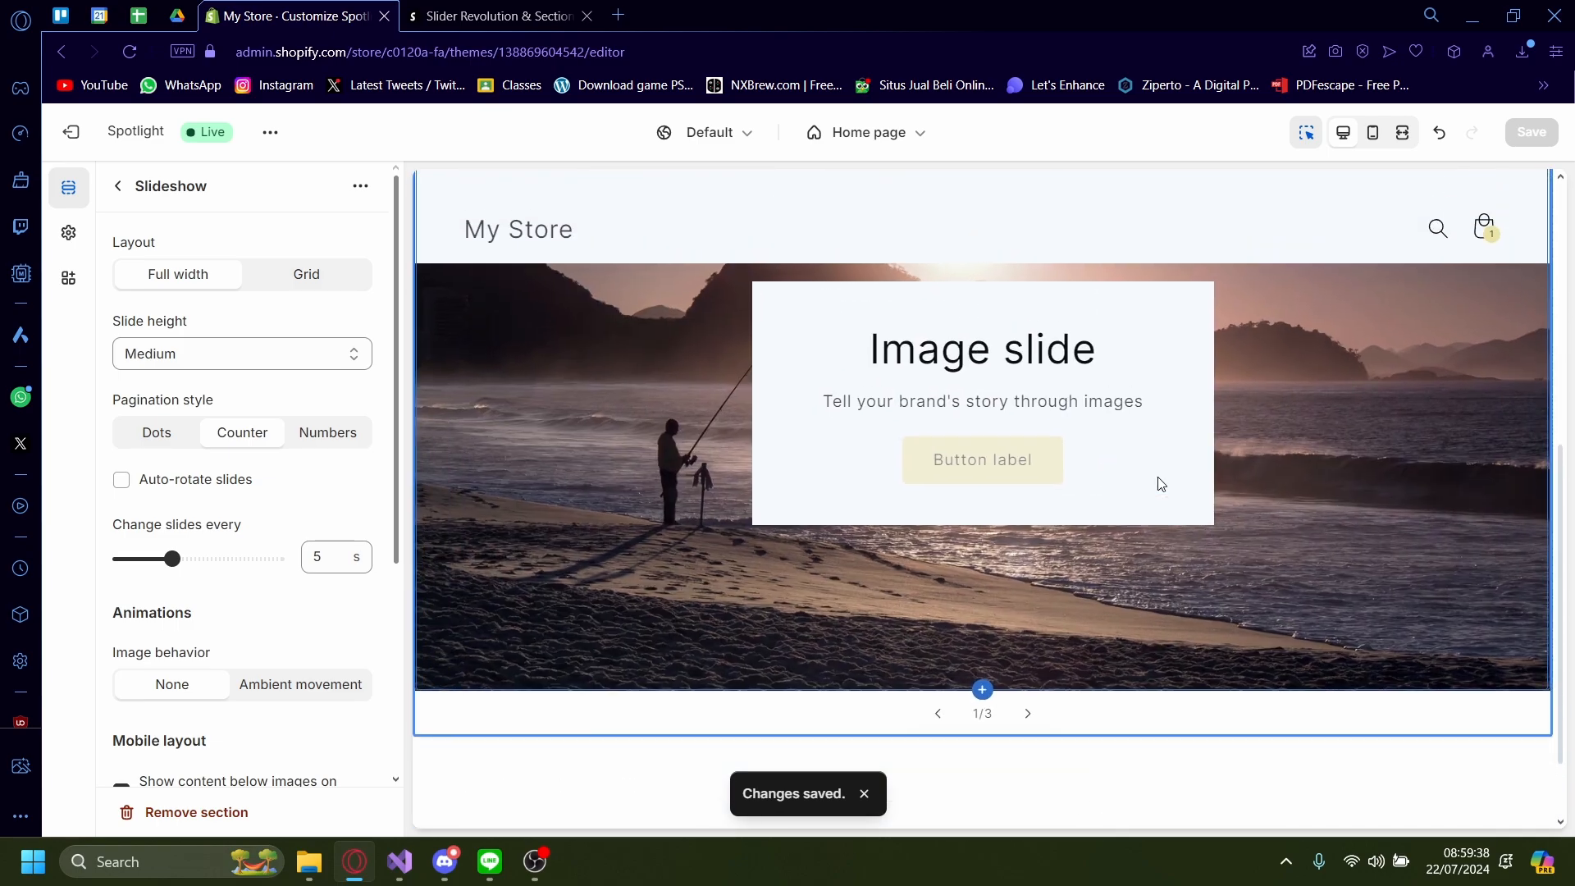